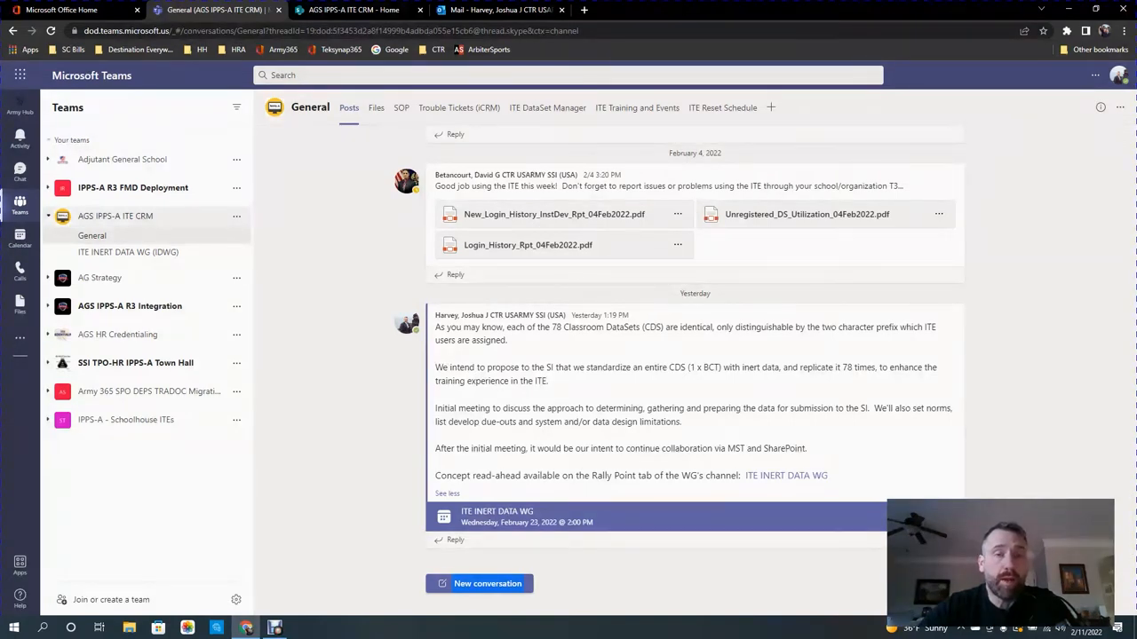
mouse_move(116, 216)
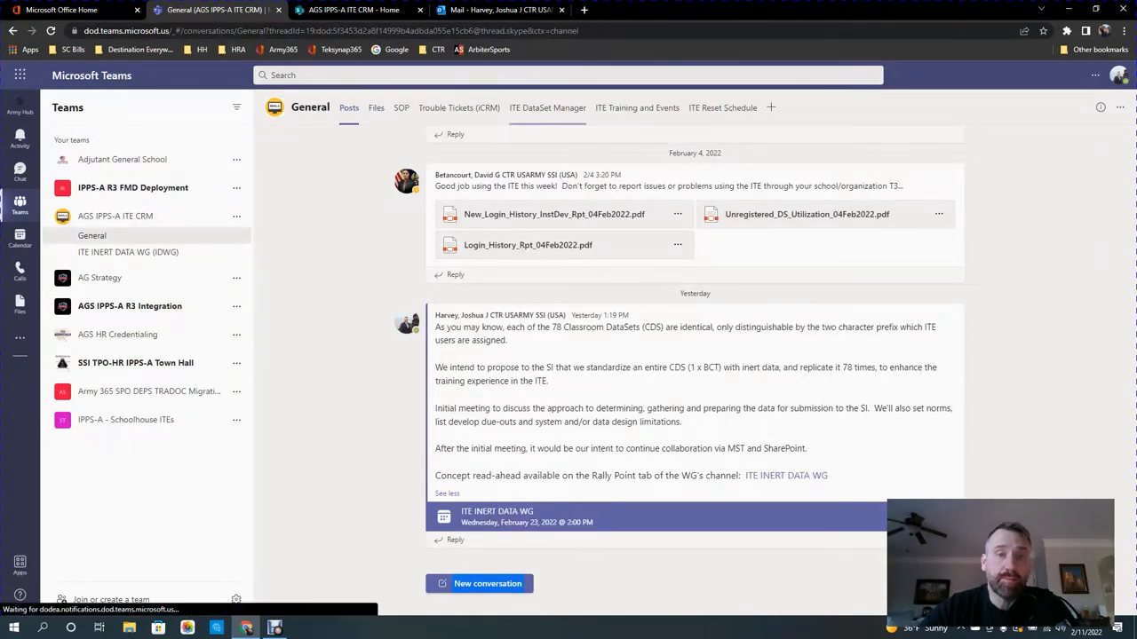
Show the General channel's ITE DataSet Manager page and look down it.
click(548, 107)
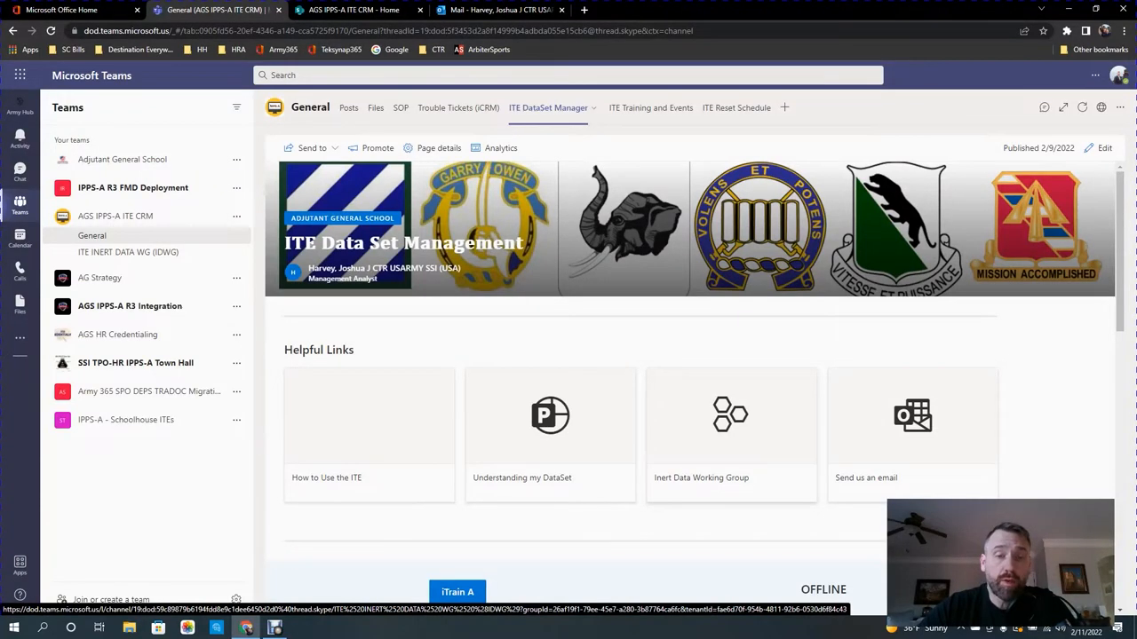
scroll(down, 3)
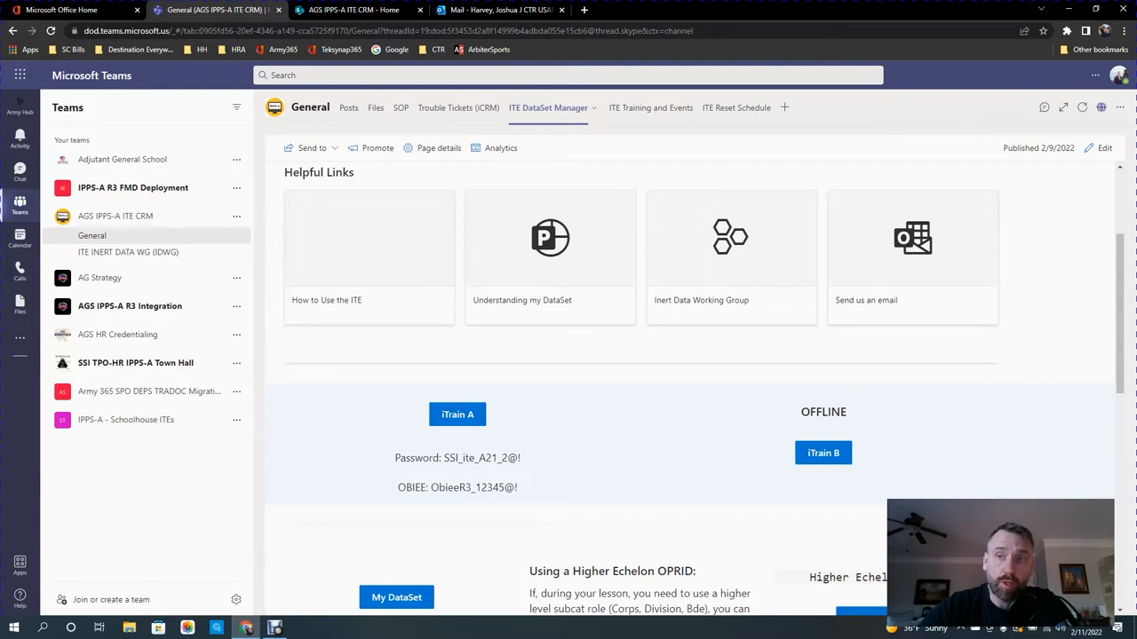
mouse_move(1101, 108)
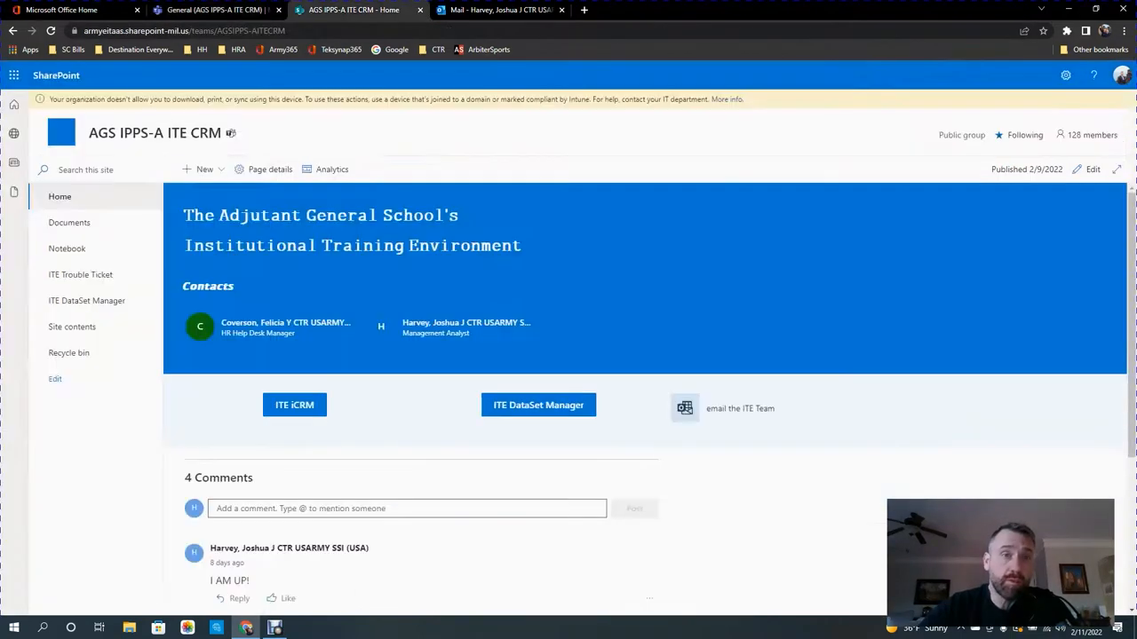
Reach the ITE Data Set Management page from the site home, then leave for Office Home.
click(538, 405)
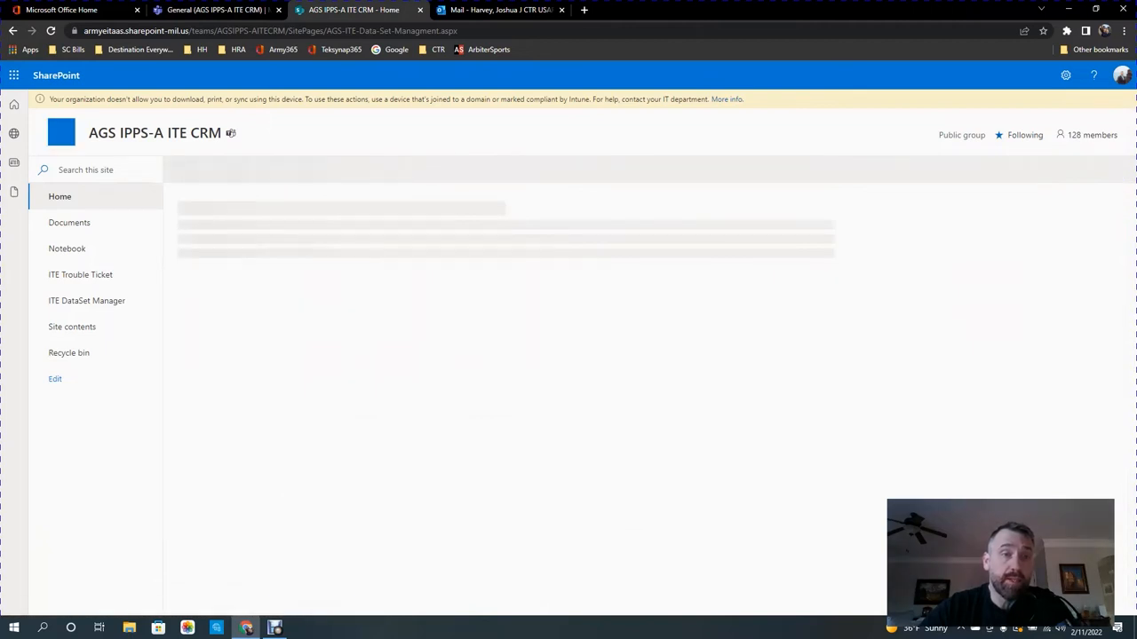
click(86, 300)
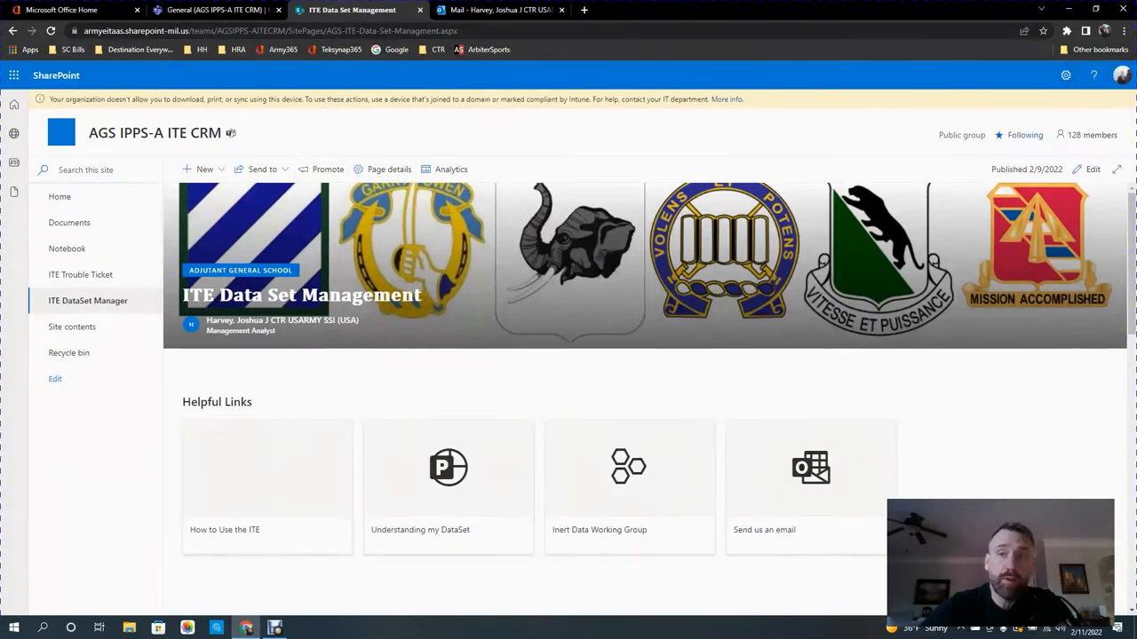
mouse_move(1025, 135)
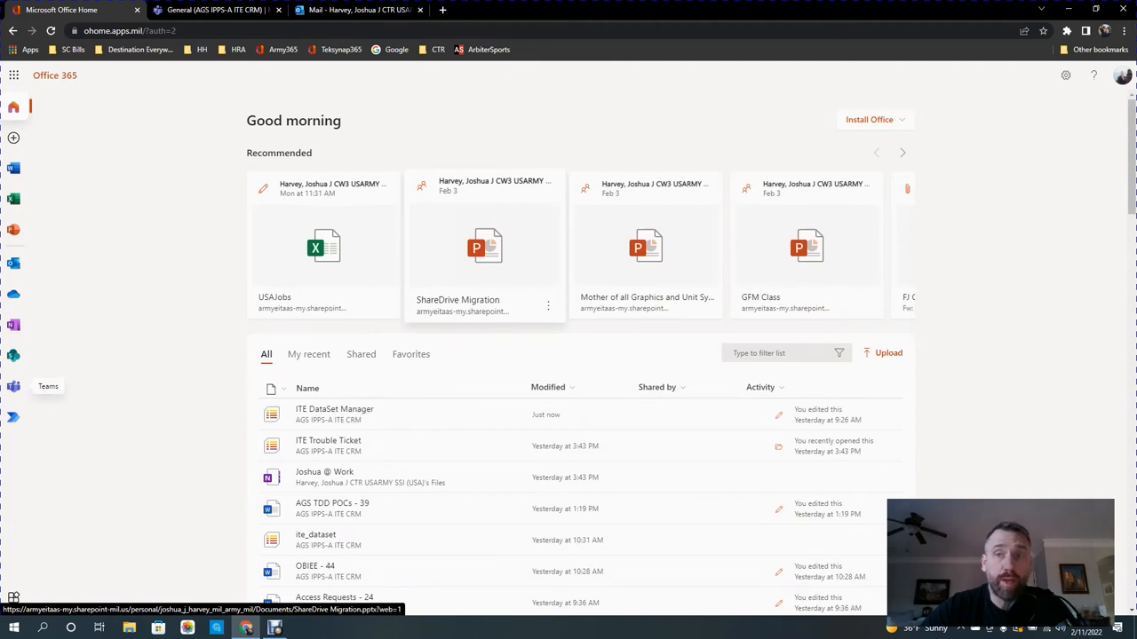
mouse_move(13, 355)
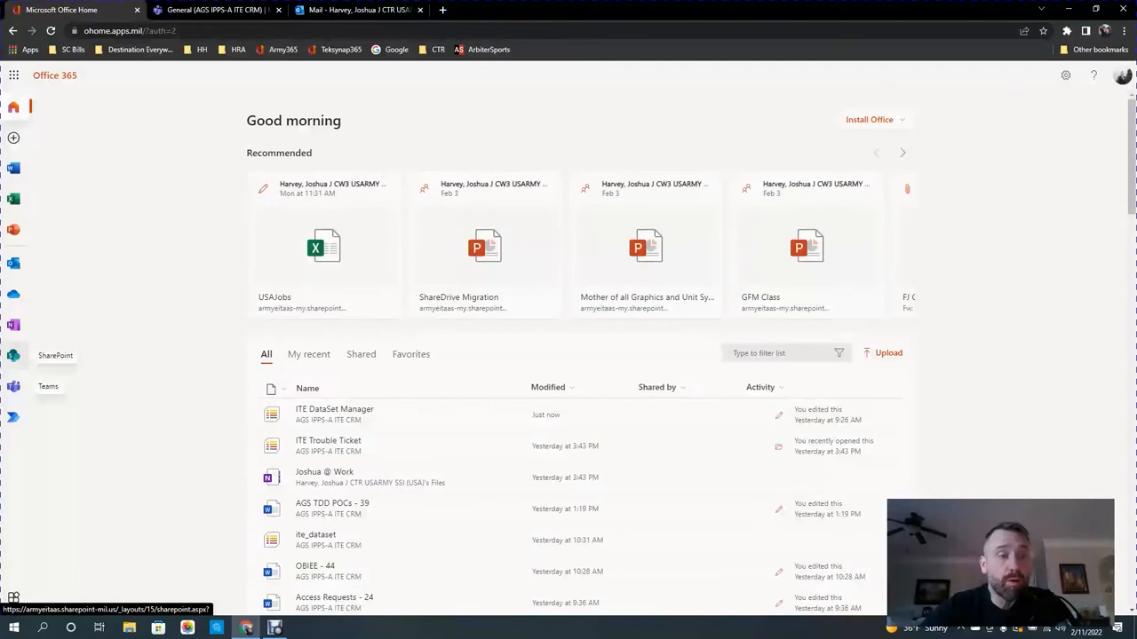
Launch SharePoint from Office 365 and go to the followed AGS IPPS-A ITE CRM site.
click(55, 355)
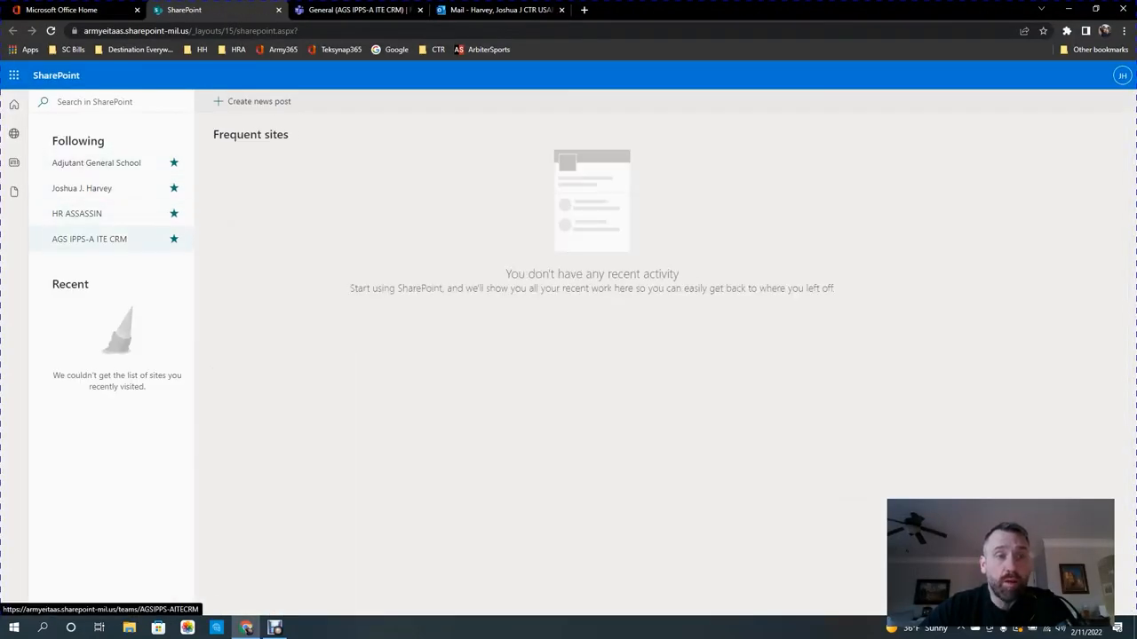
mouse_move(88, 239)
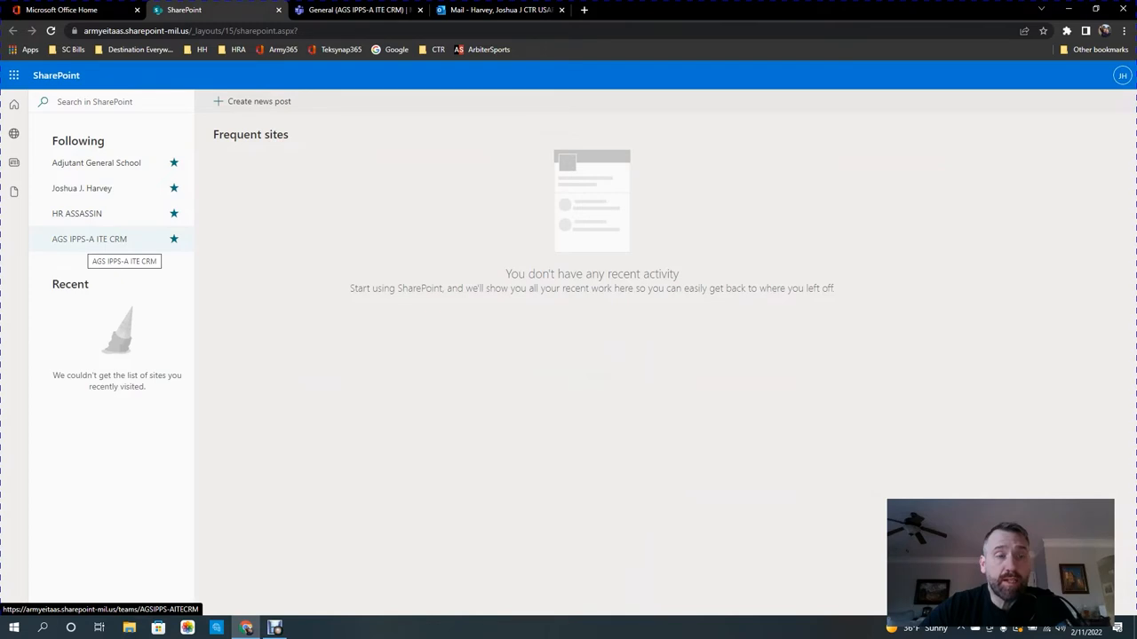
click(89, 239)
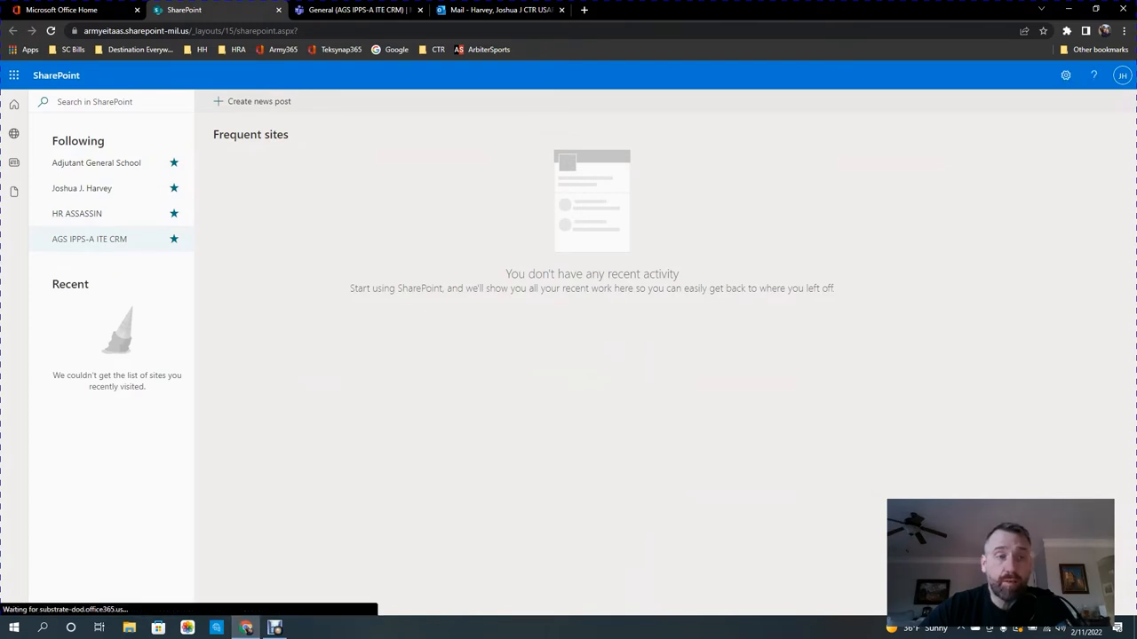
mouse_move(88, 239)
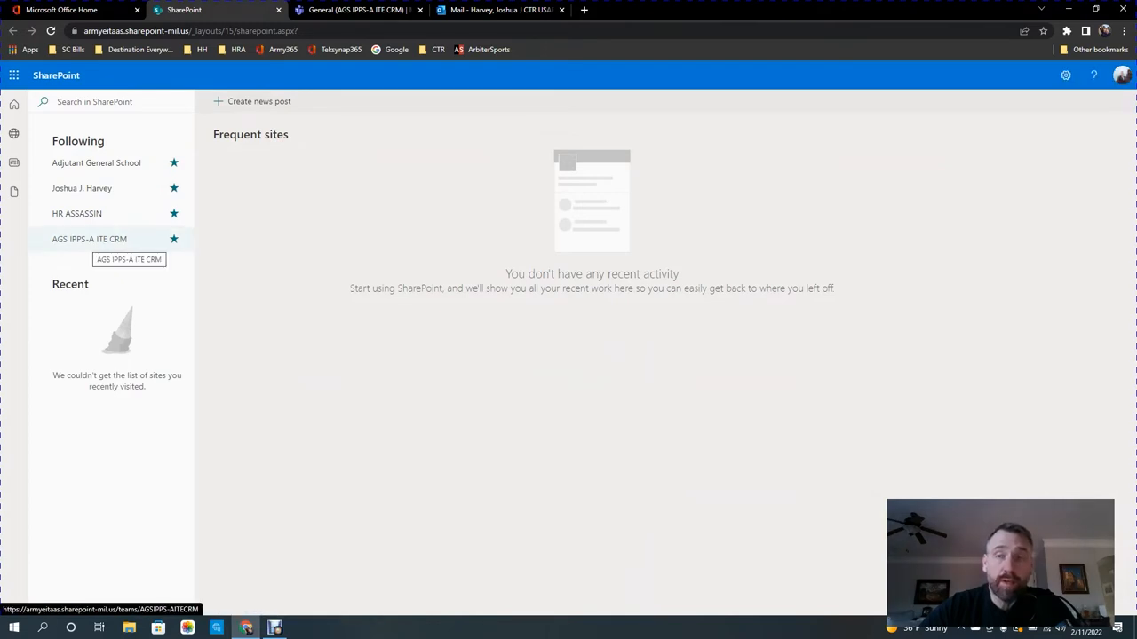
click(89, 238)
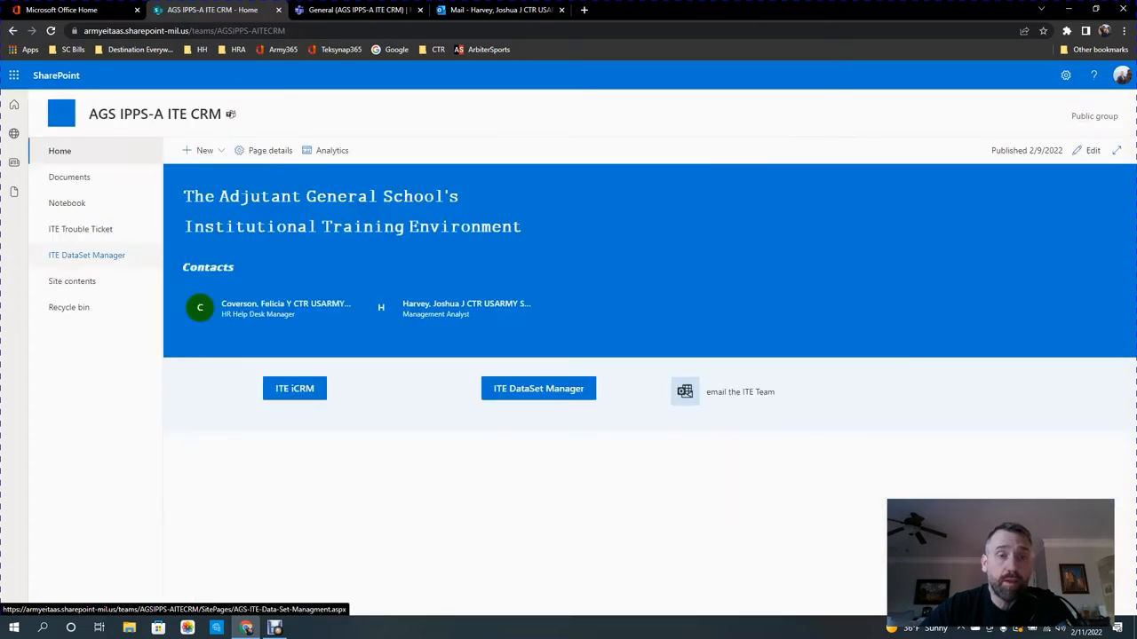
Reach the ITE Data Set Management page and scroll to the assigned DataSet web part.
scroll(down, 3)
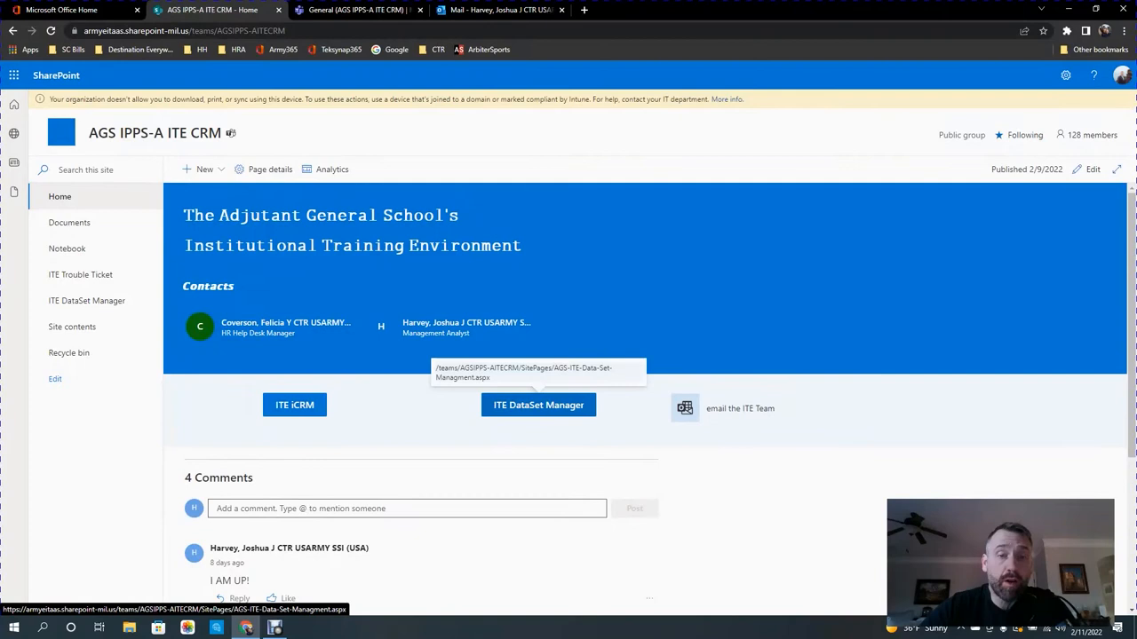
click(538, 405)
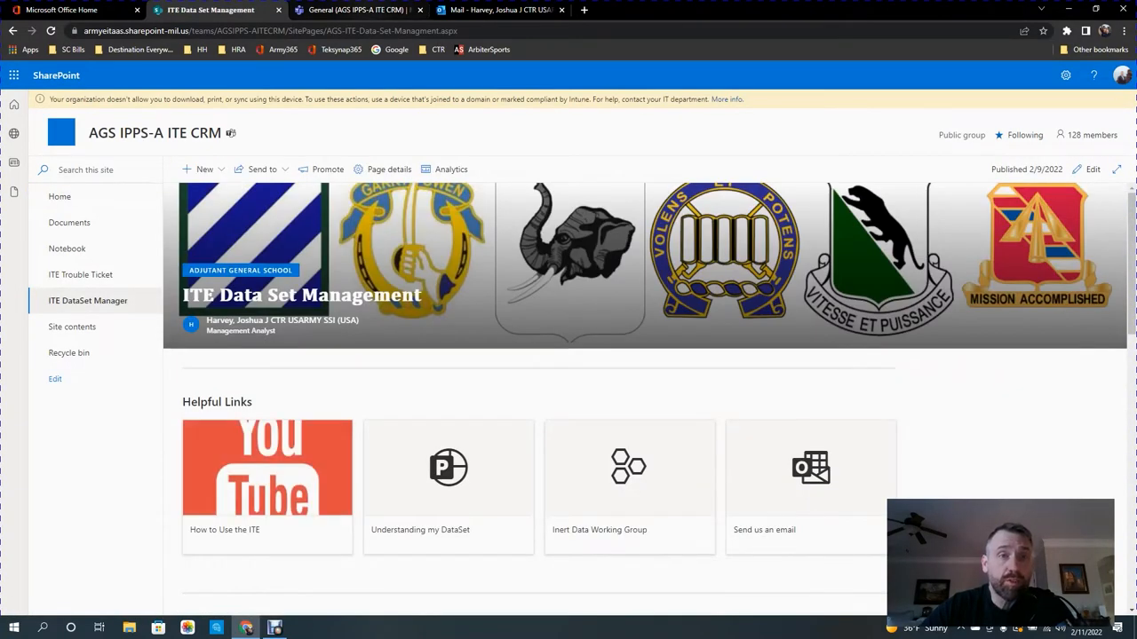
click(355, 10)
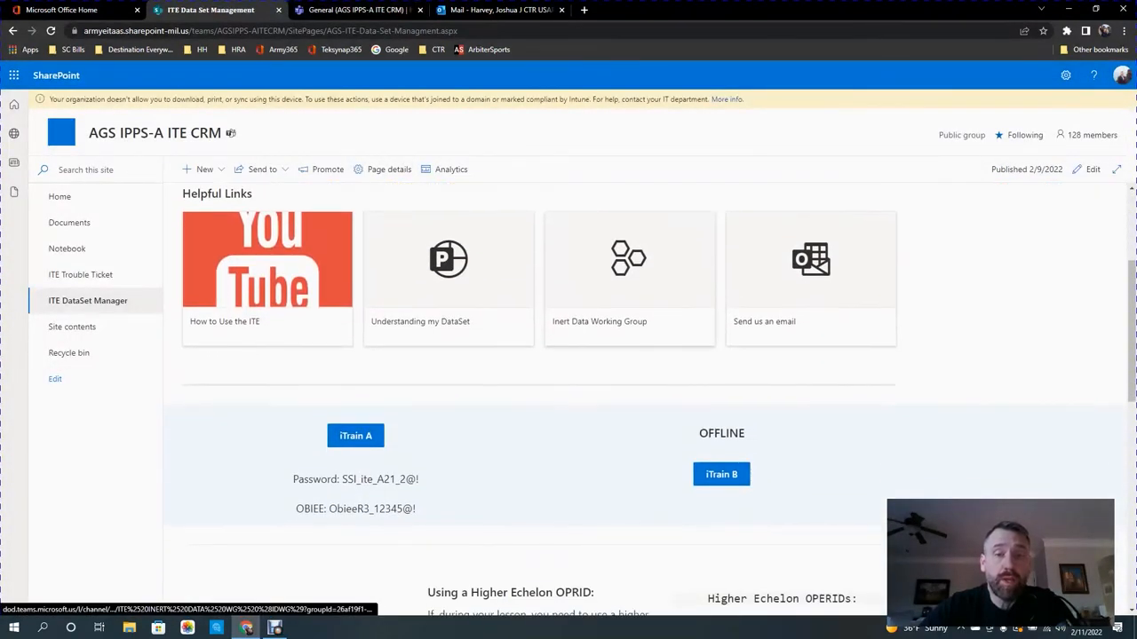
scroll(down, 3)
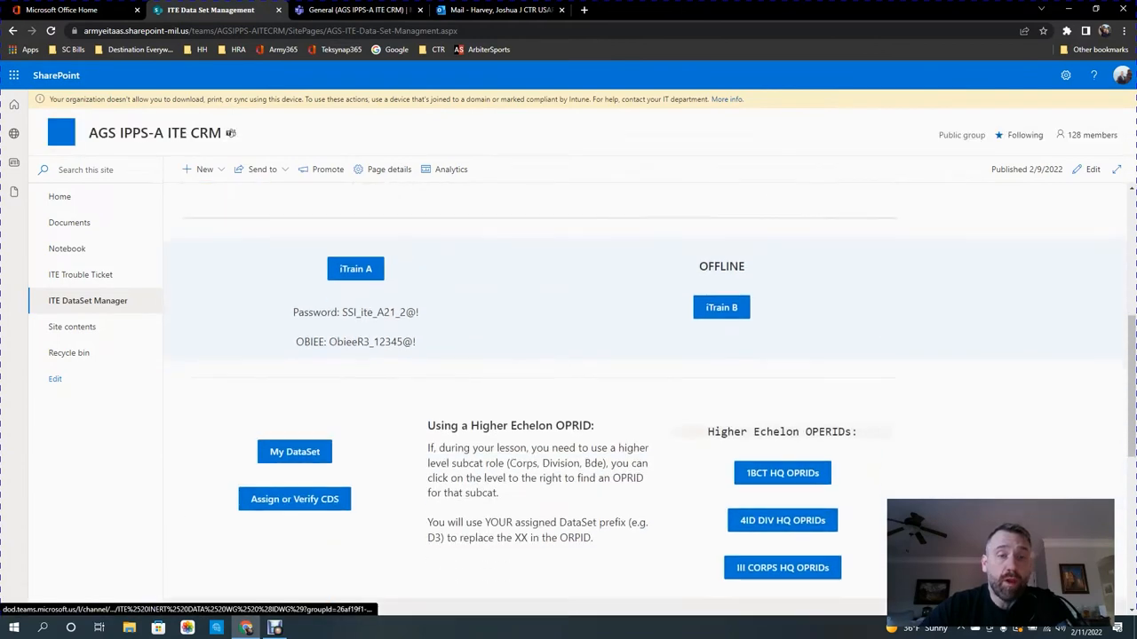
scroll(down, 3)
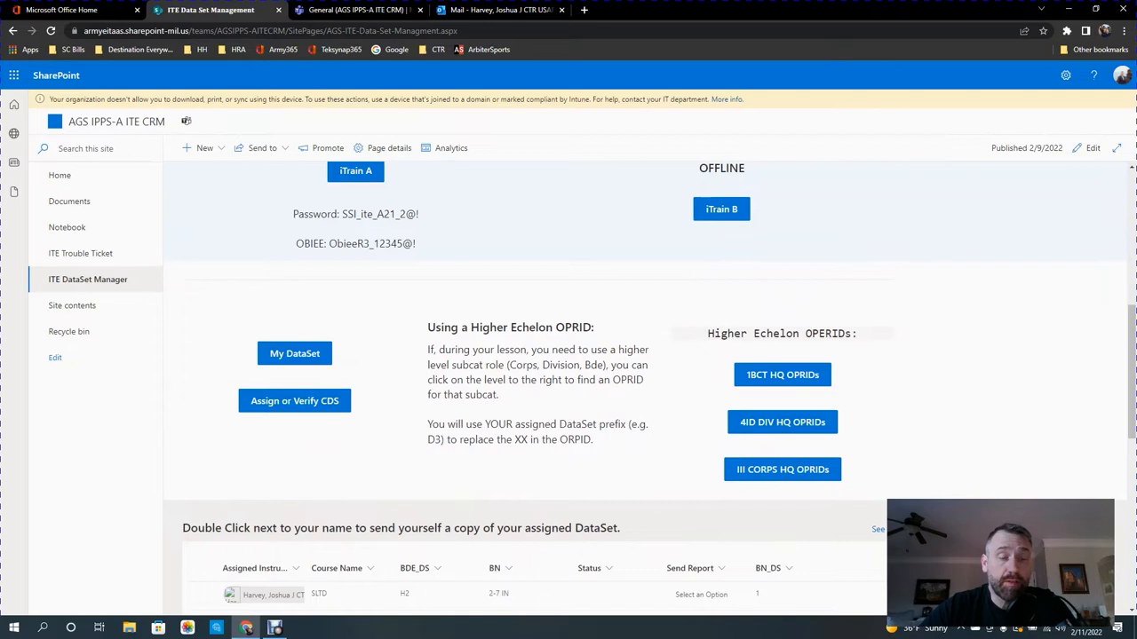
scroll(down, 3)
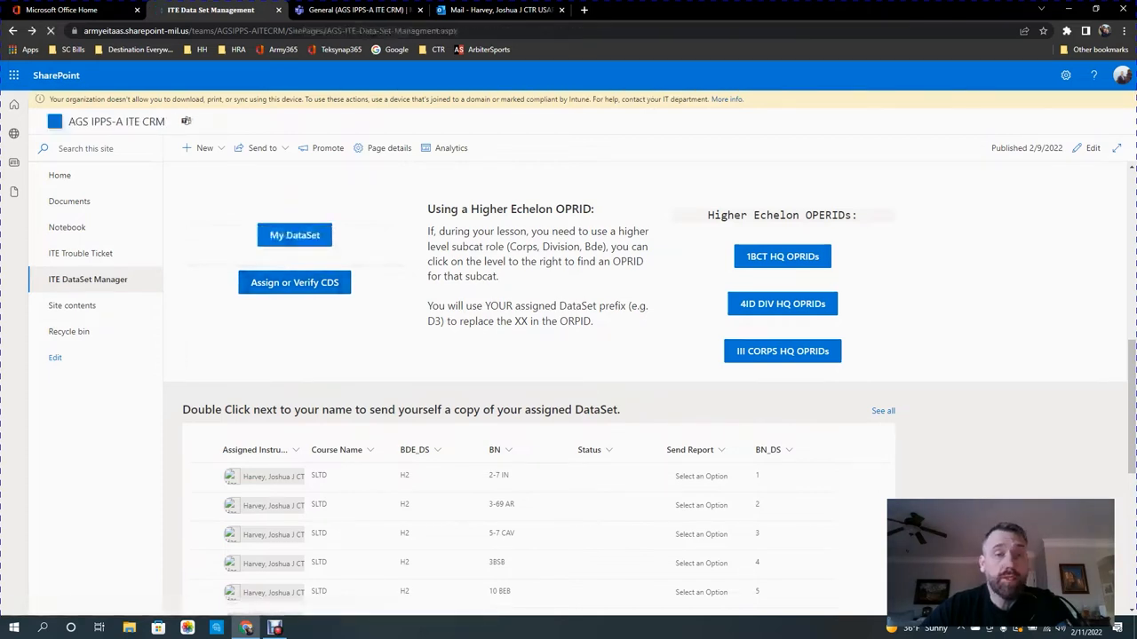
Show the full list via See all with BOLC and CCC expanded to their BDE_DS subgroups.
click(88, 279)
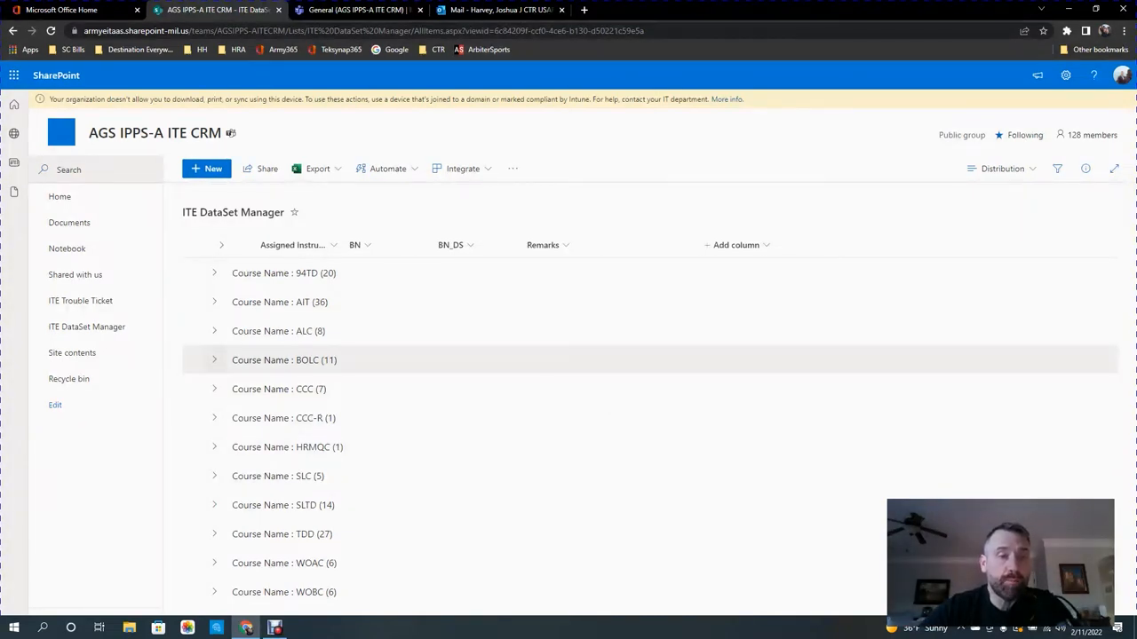
click(214, 360)
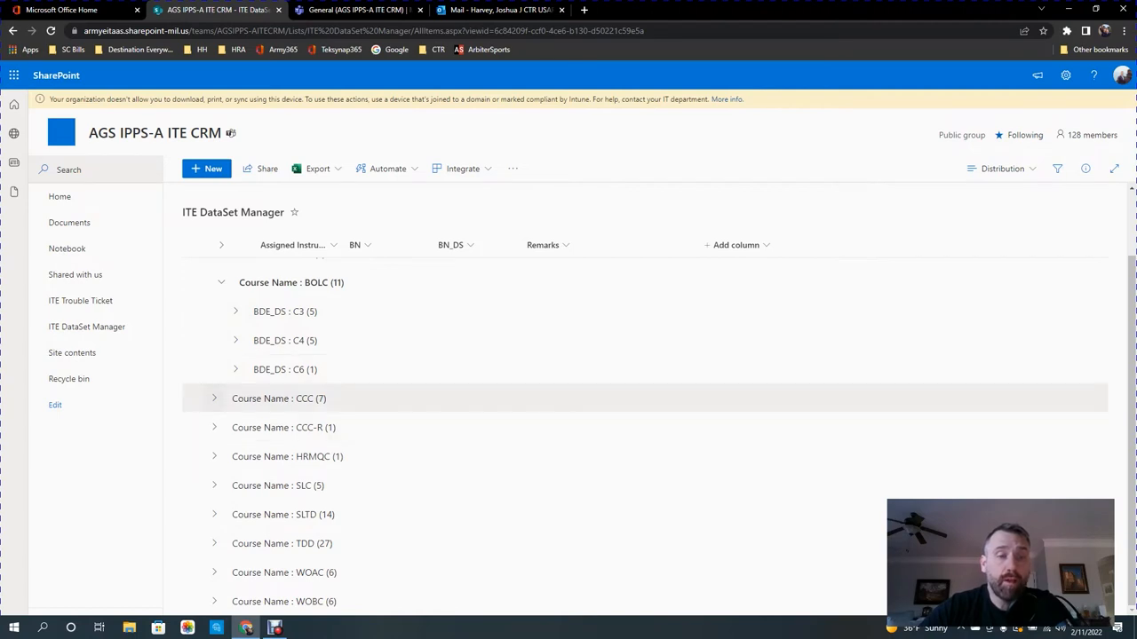
click(214, 398)
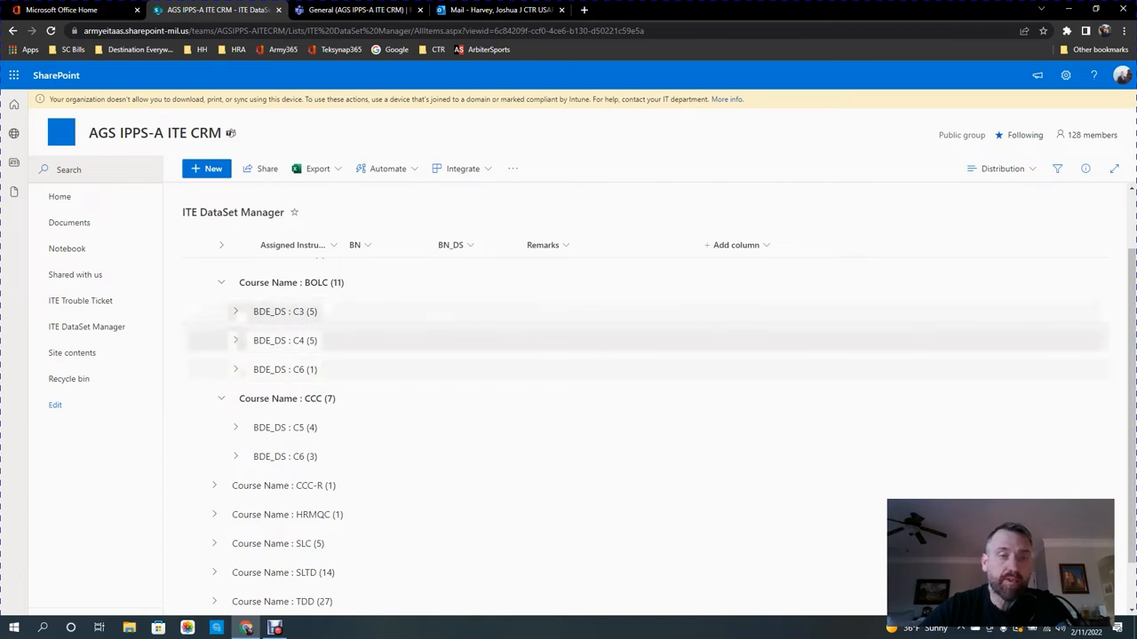
click(236, 341)
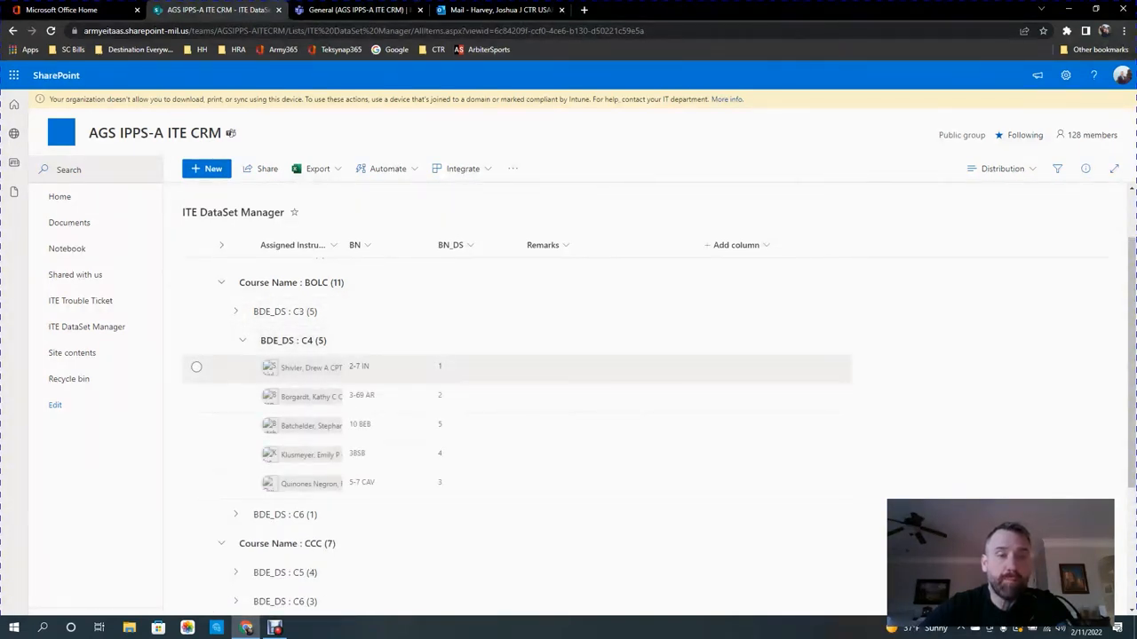
click(221, 283)
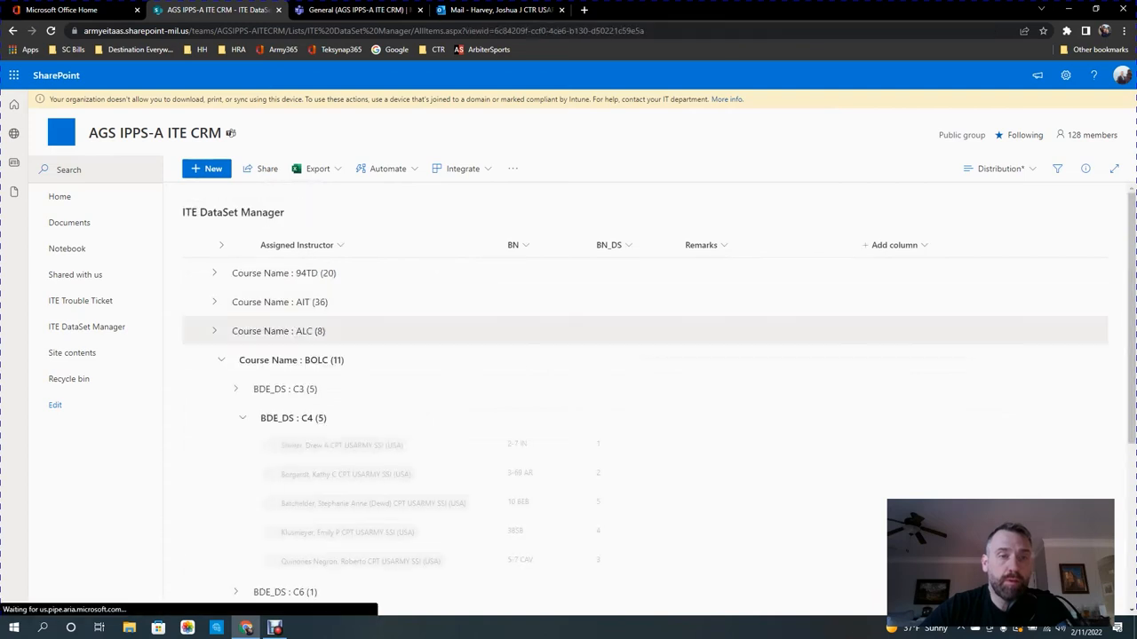
scroll(down, 3)
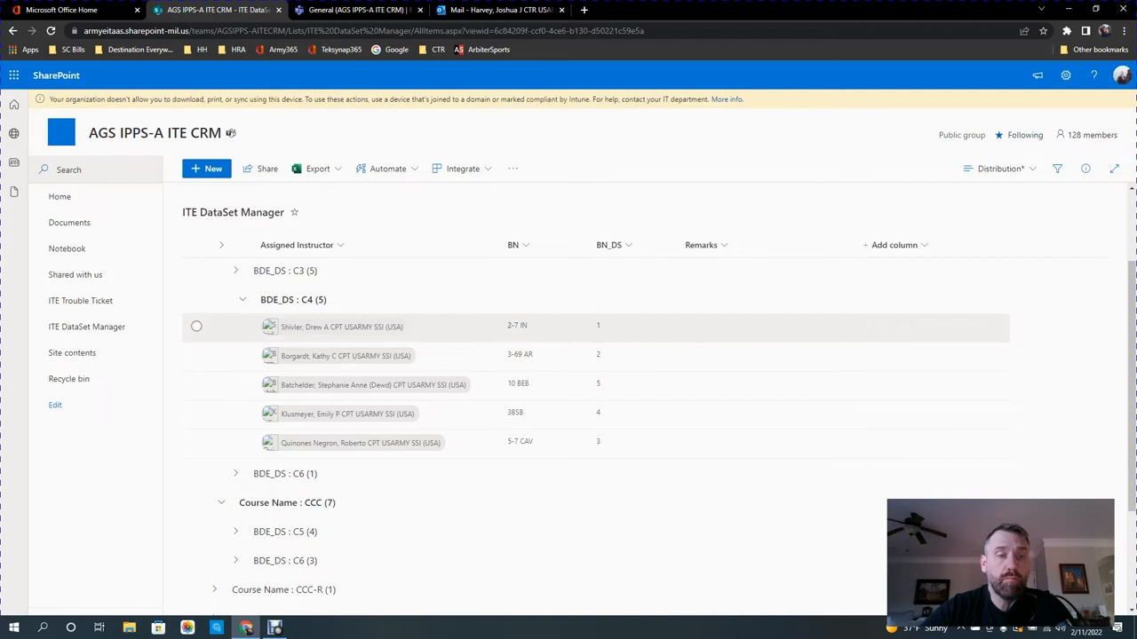
click(242, 300)
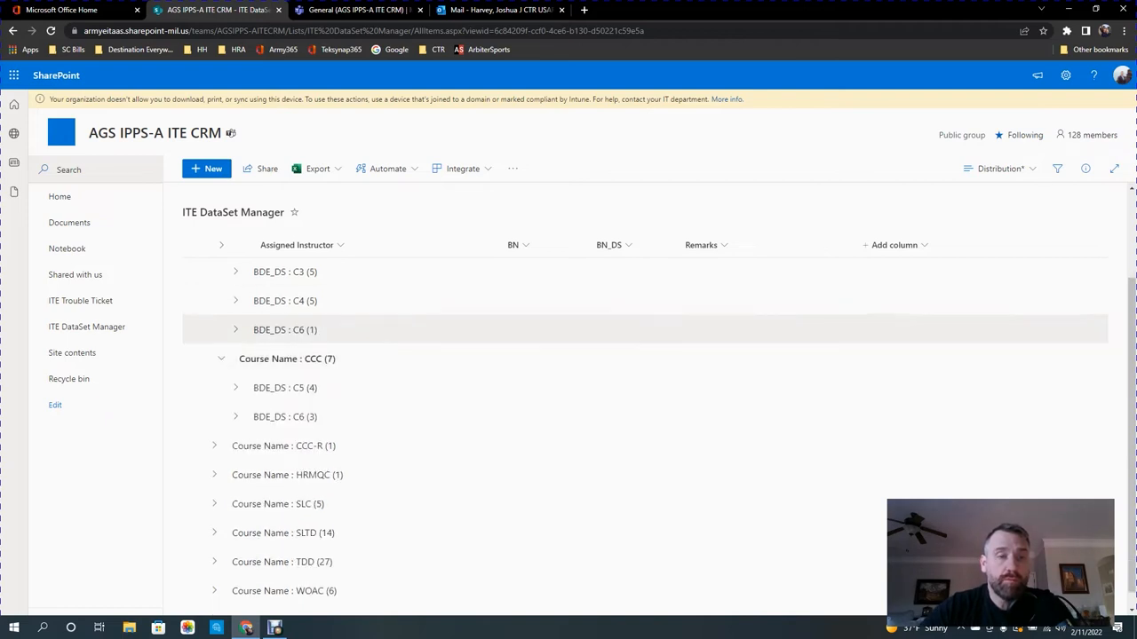
scroll(up, 3)
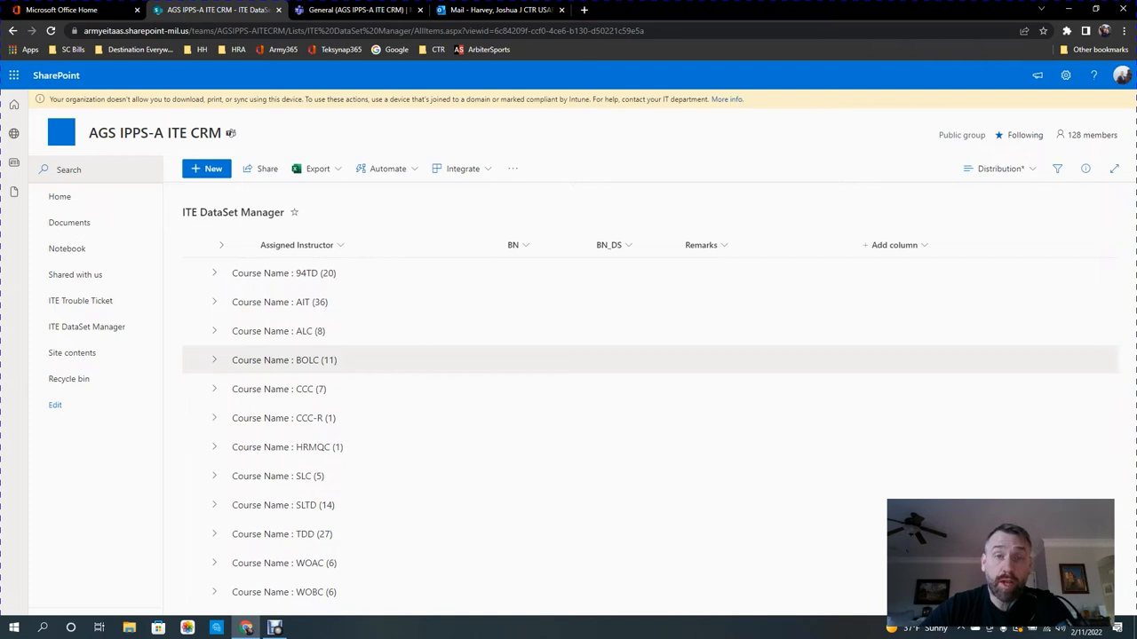
click(214, 417)
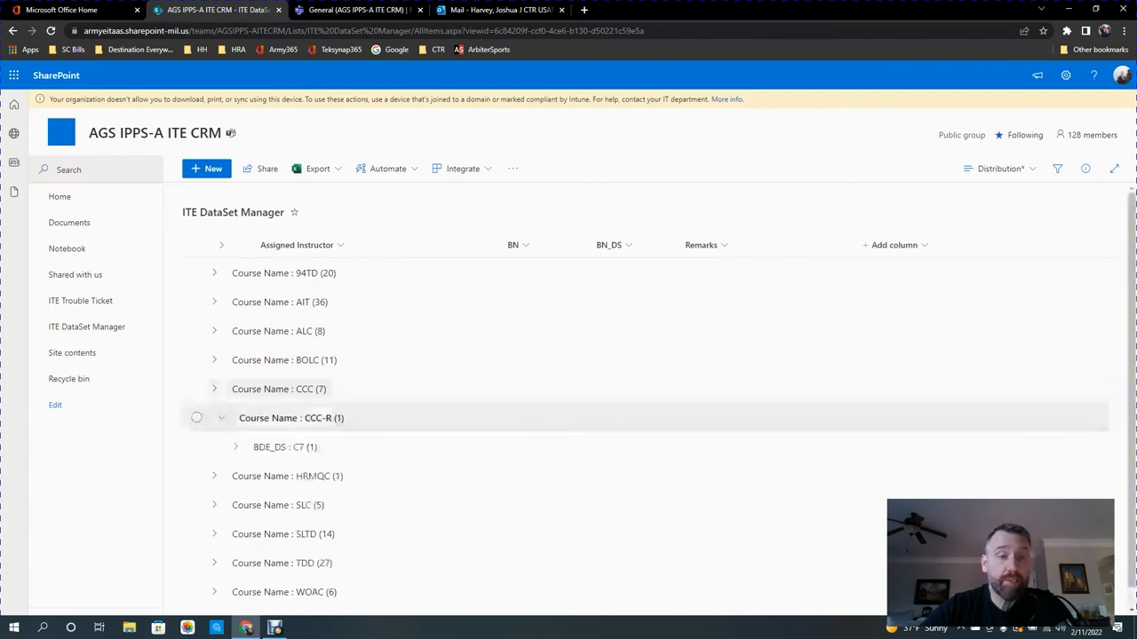
click(221, 417)
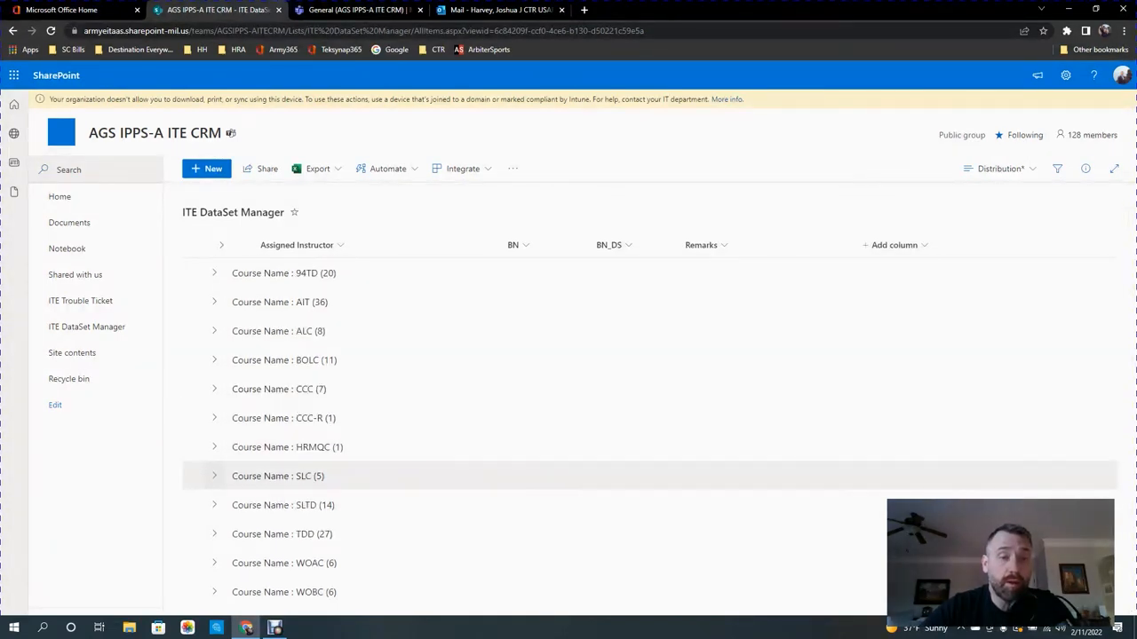
click(214, 476)
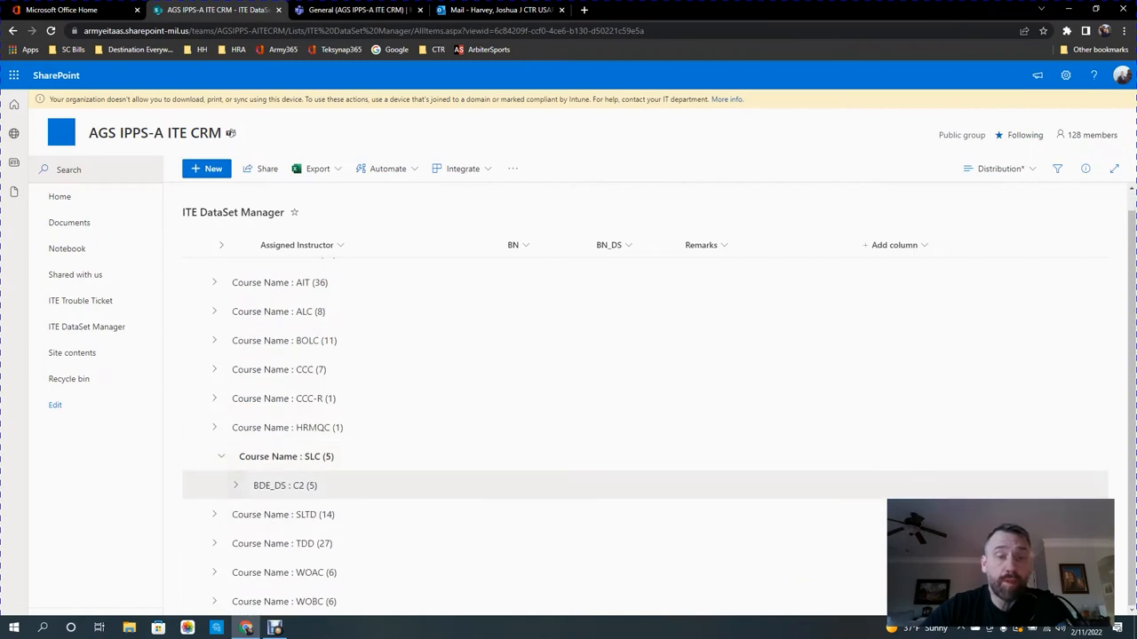
click(236, 485)
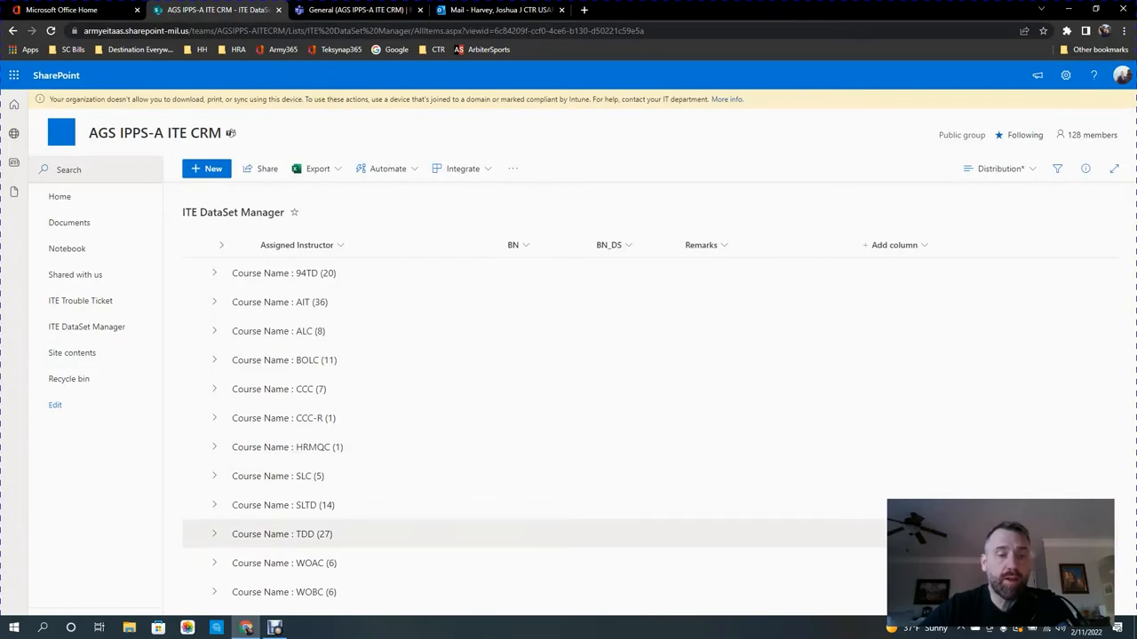
Expand TDD and peek into its E0, E1 and E2 dataset subgroups, leaving them collapsed.
click(214, 534)
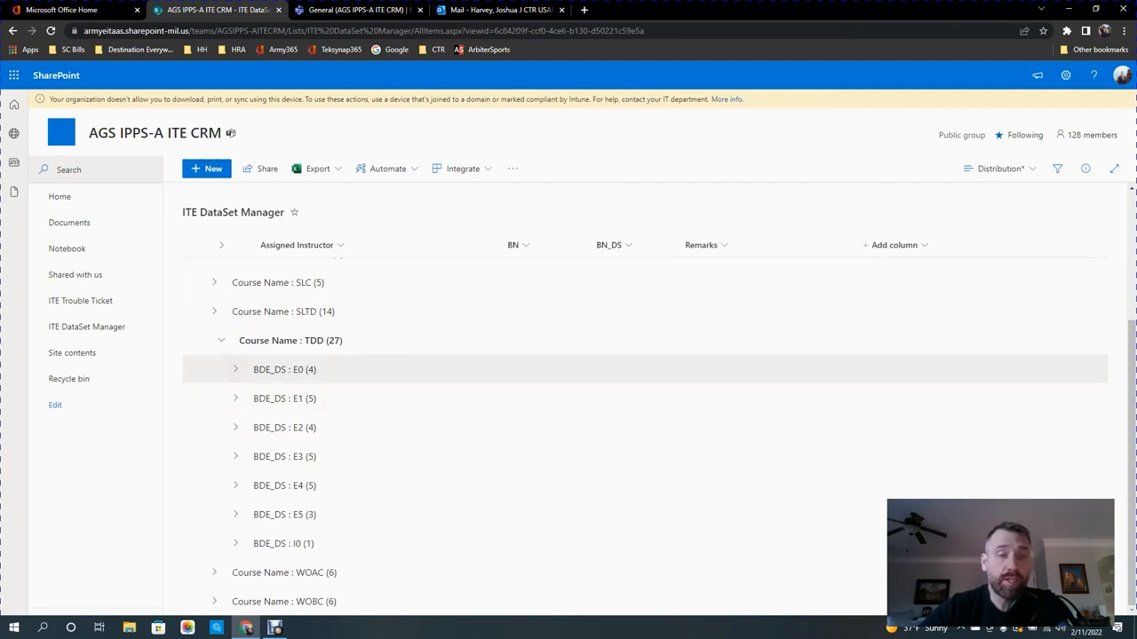
click(236, 370)
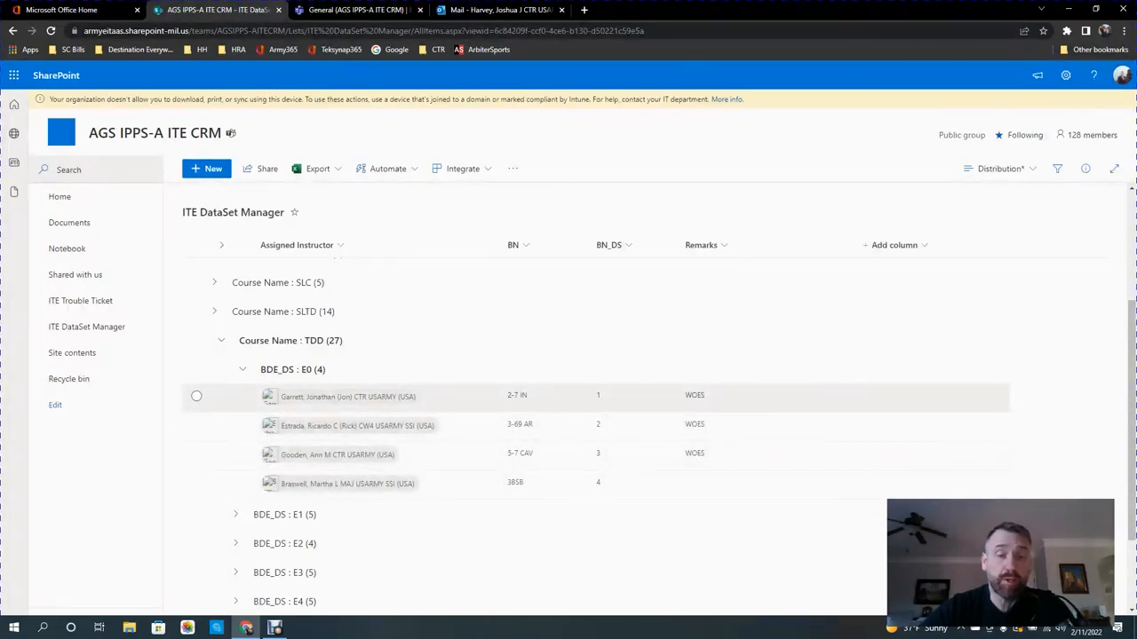
click(243, 370)
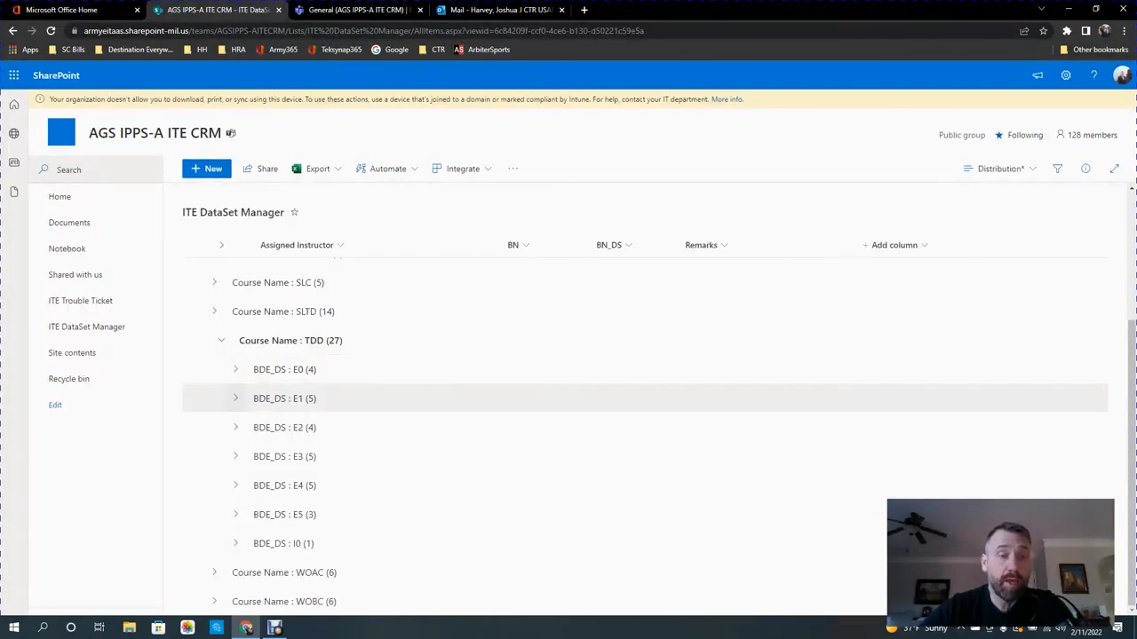
click(236, 397)
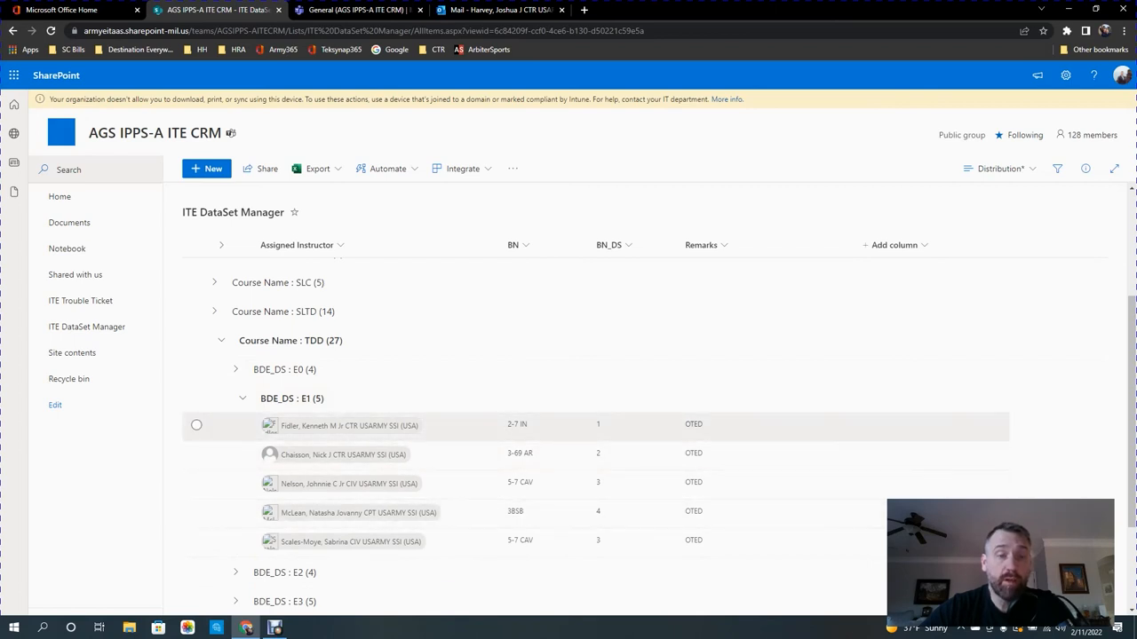
click(242, 398)
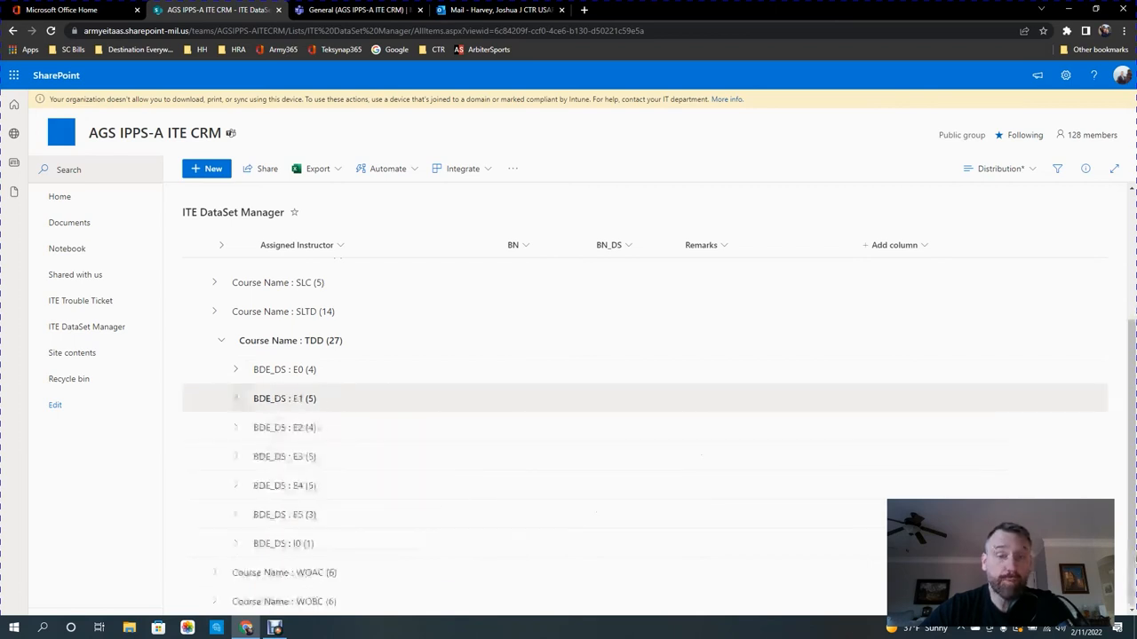
click(236, 427)
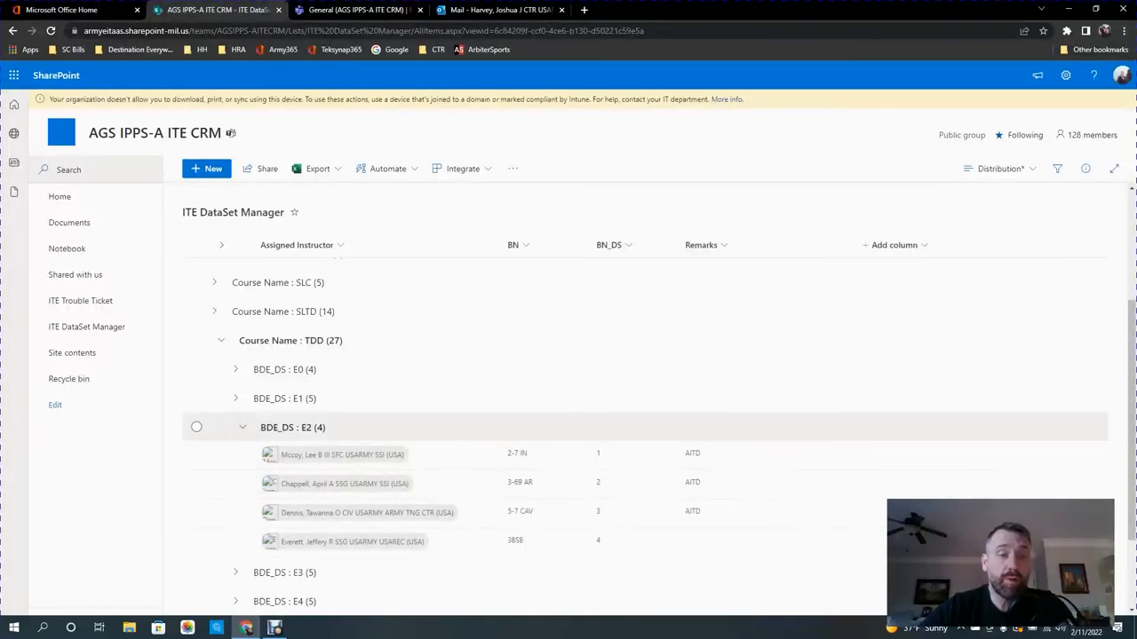
click(241, 427)
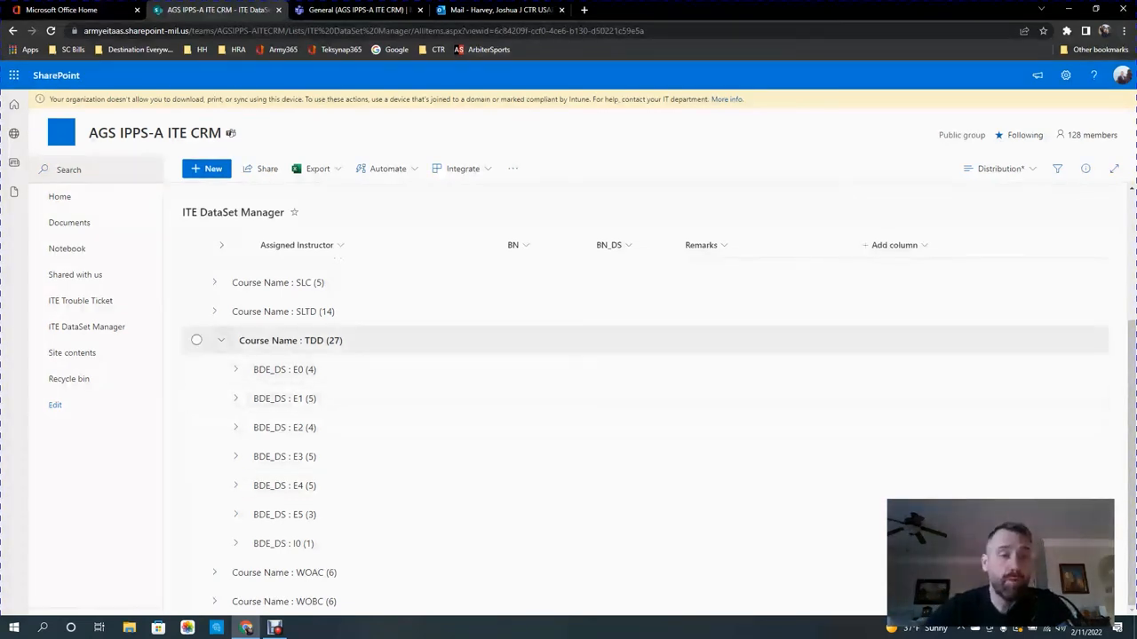
Show the HRMQC group's datasets, then start a blank + New item for the list.
click(220, 341)
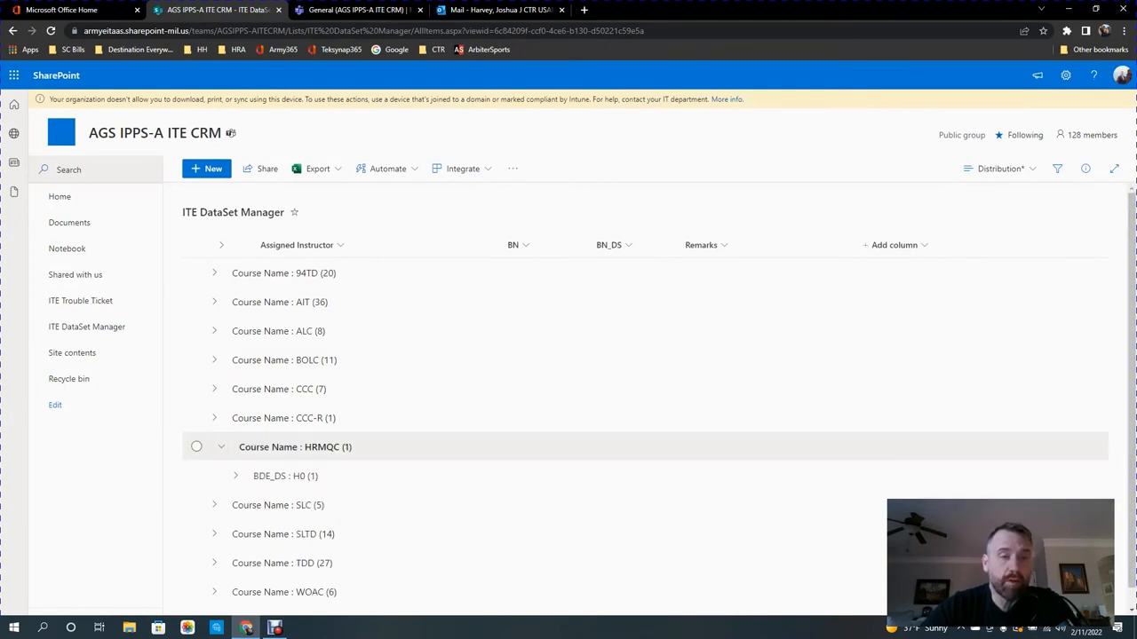
click(236, 476)
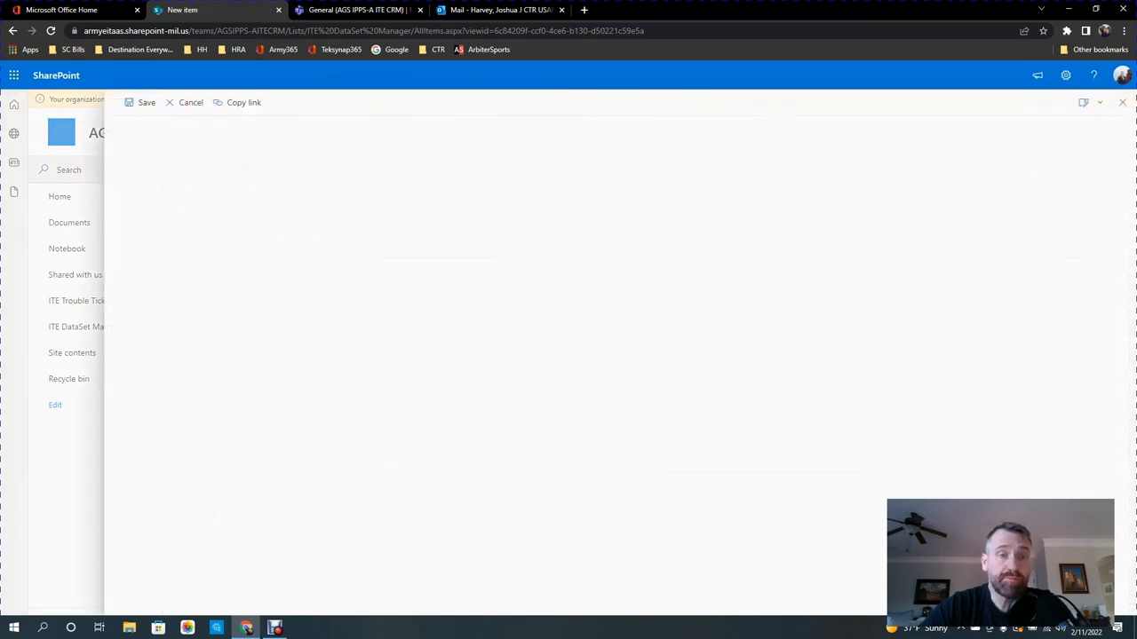
Choose course HRMQC and pick the HRMQC Instructor from the people search.
click(228, 191)
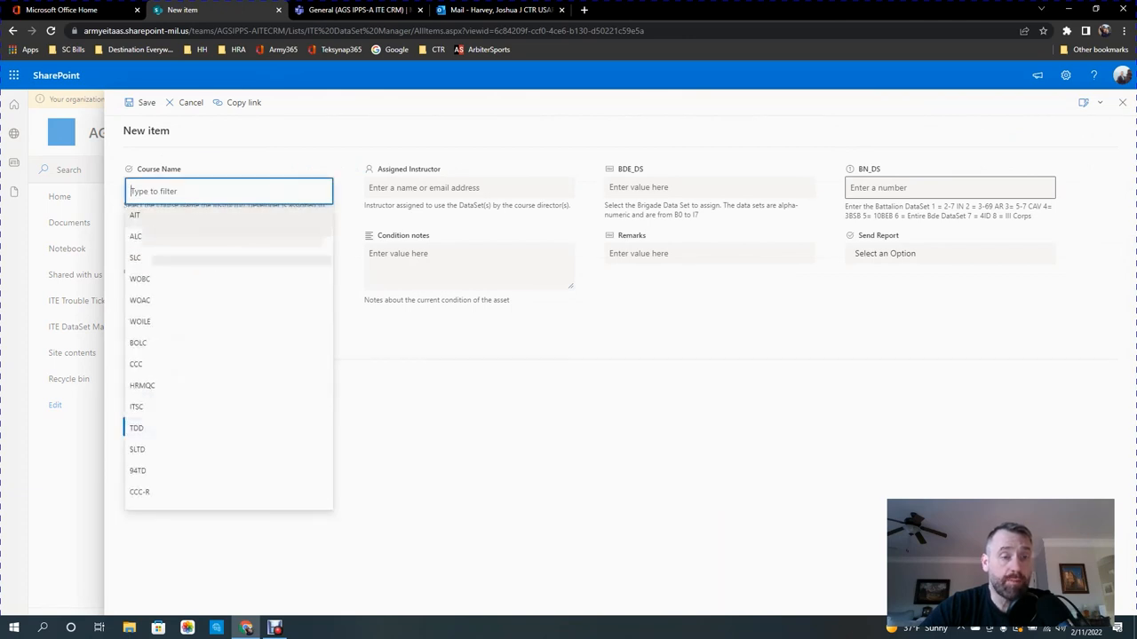
click(142, 386)
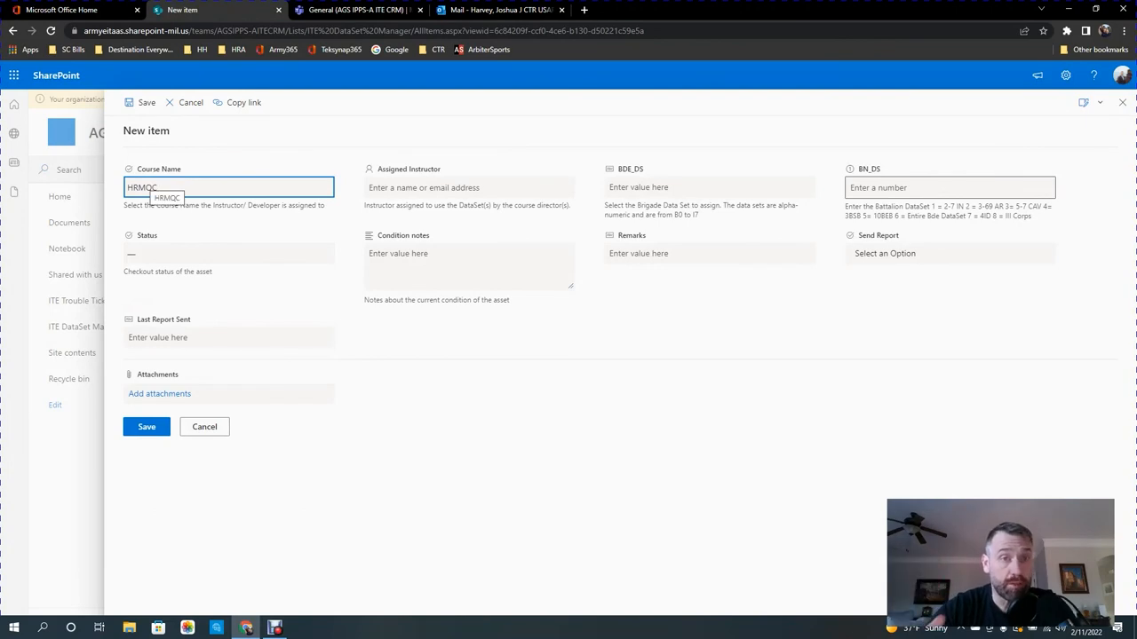
click(468, 187)
text(sherid)
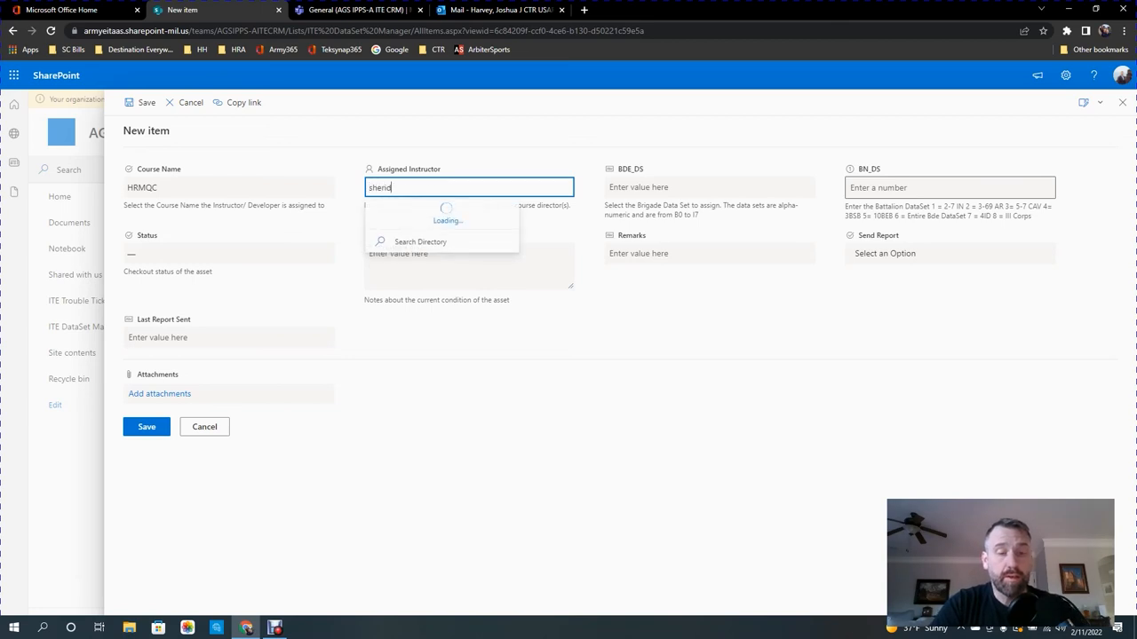
text(an)
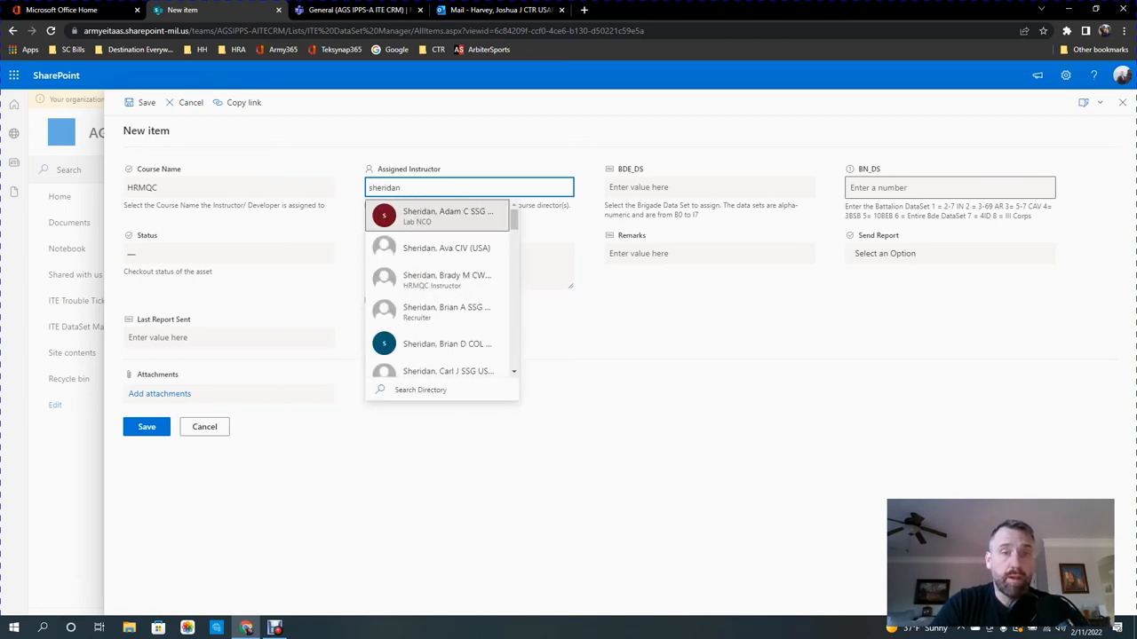
click(447, 280)
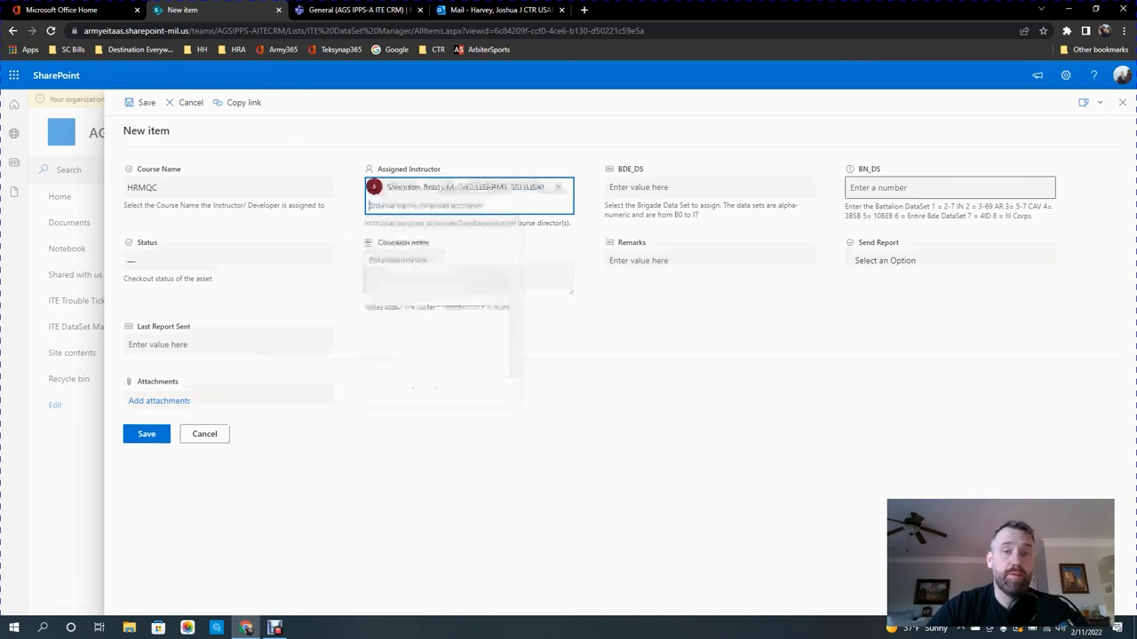
Enter BDE_DS H0 and BN_DS 1, leave Status unset, and save the entry.
click(708, 188)
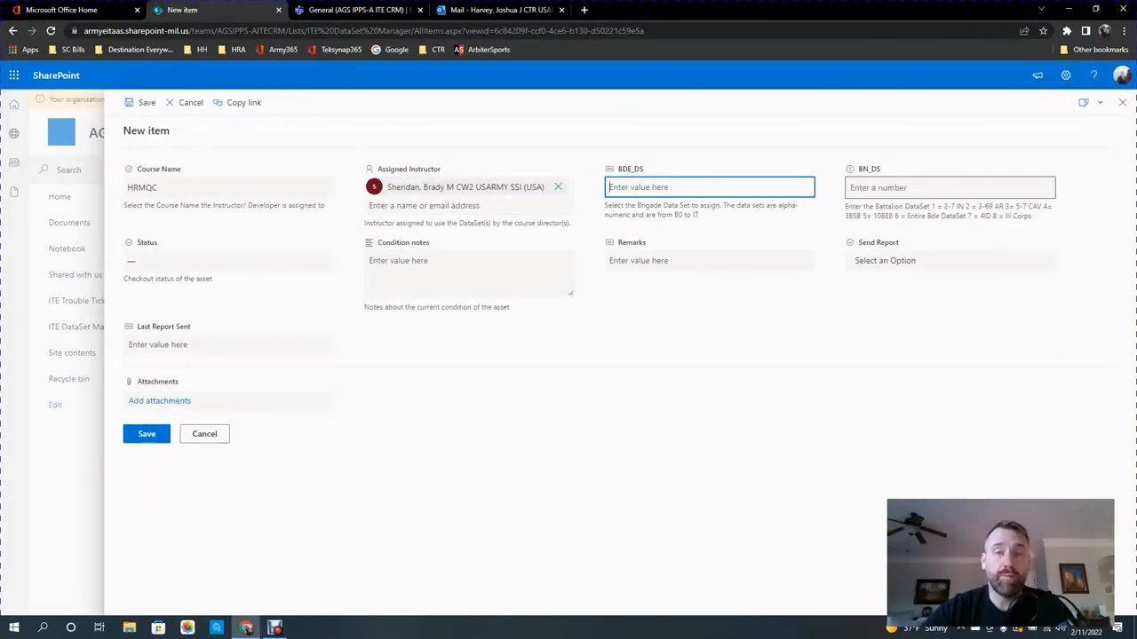
text(1)
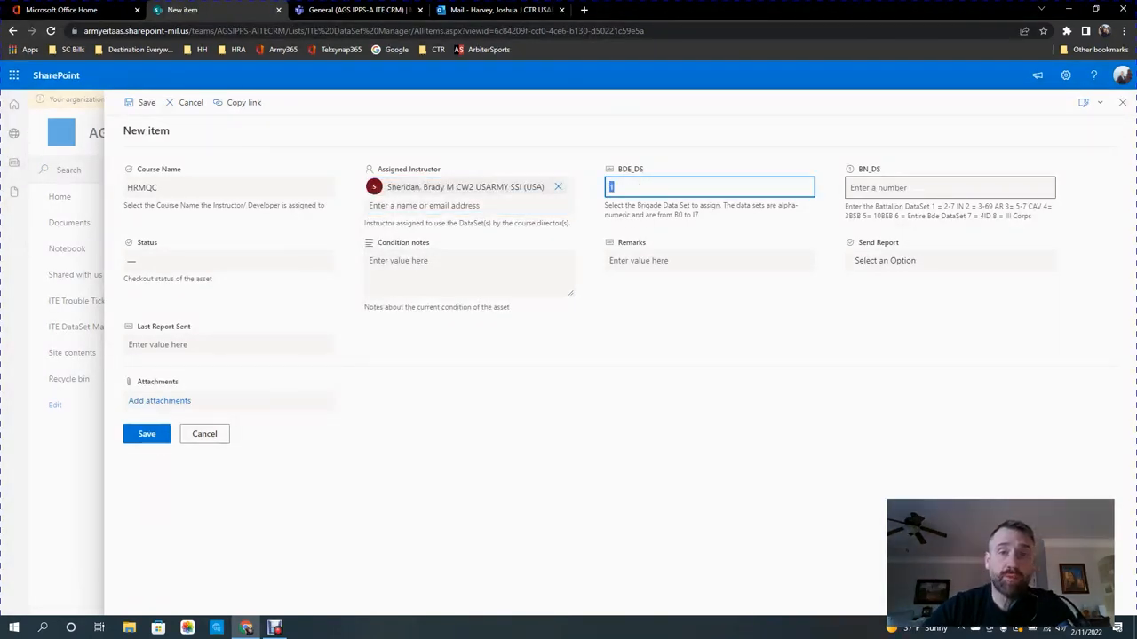
text(H0)
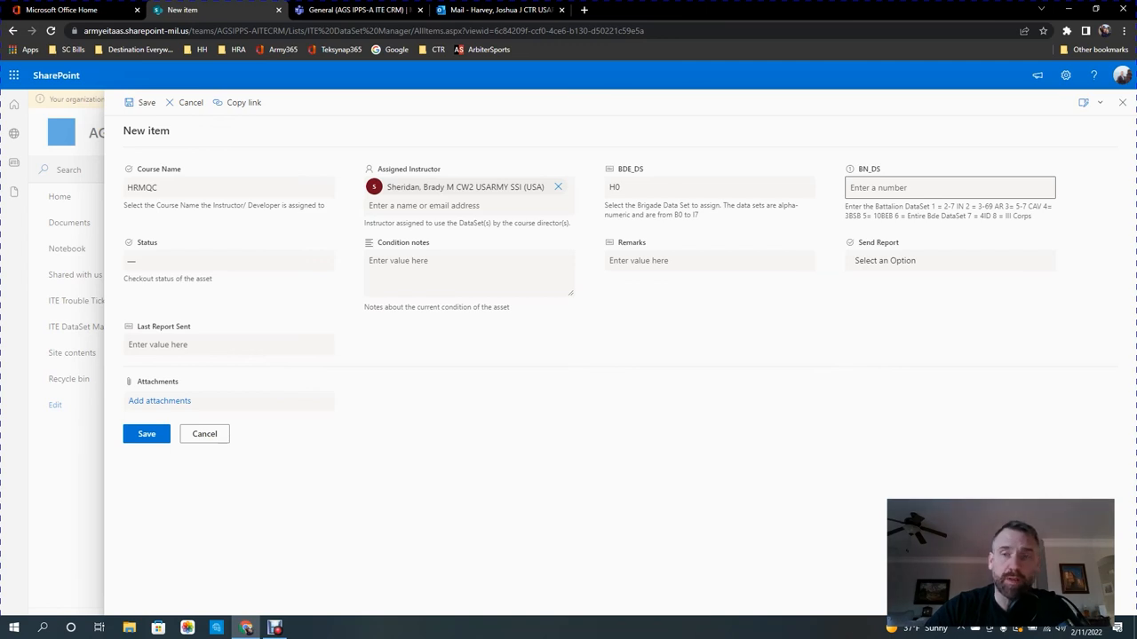
text(1)
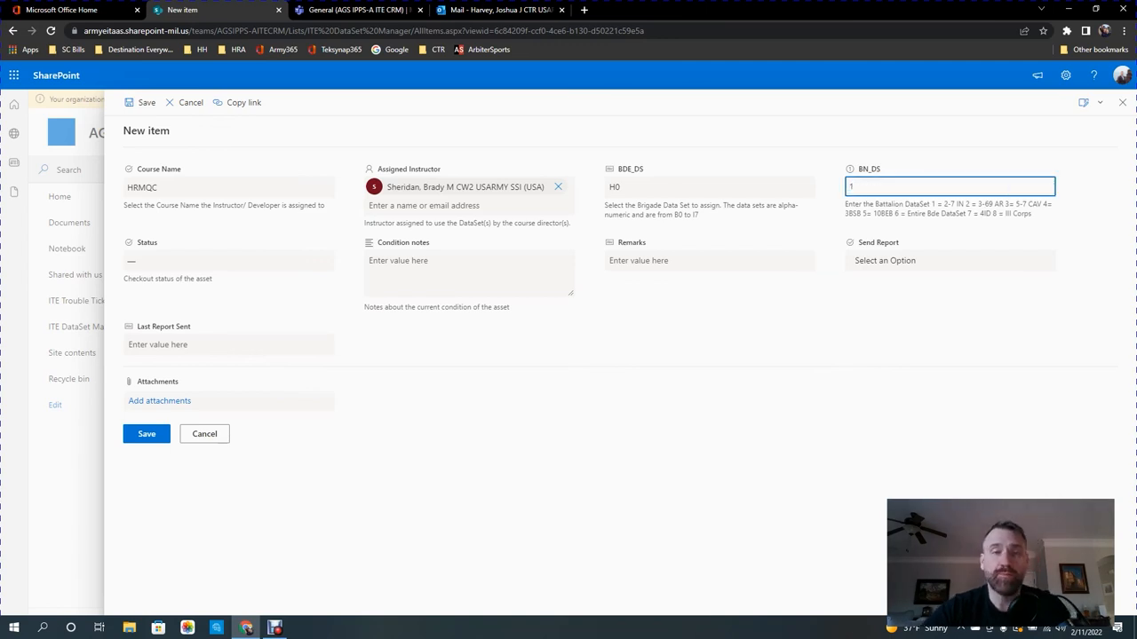
click(228, 260)
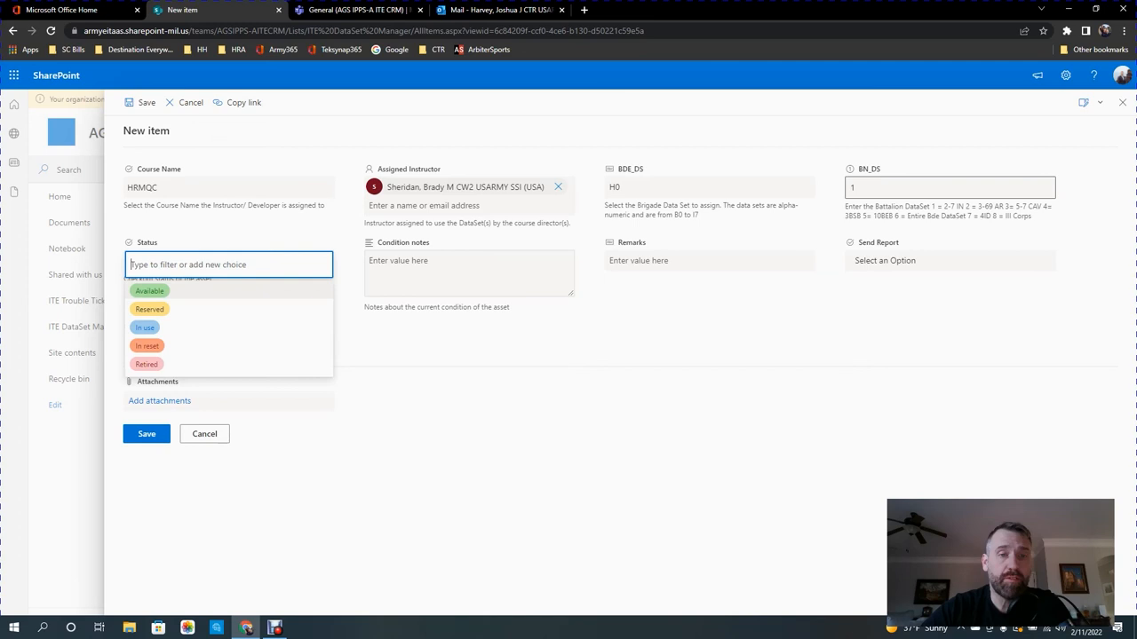
click(469, 273)
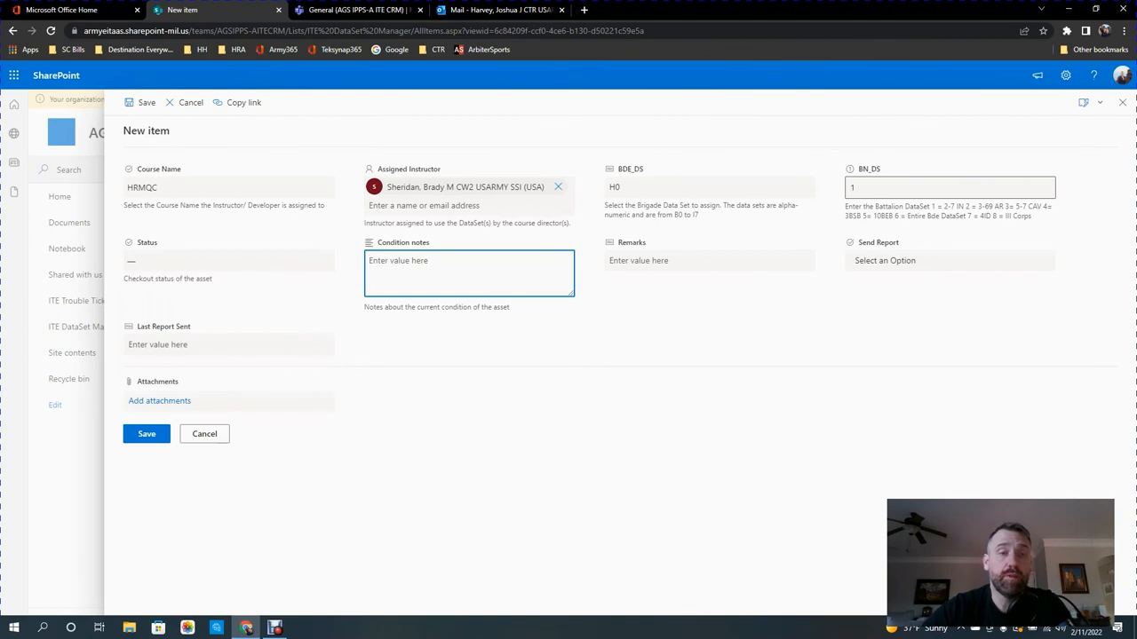
click(147, 433)
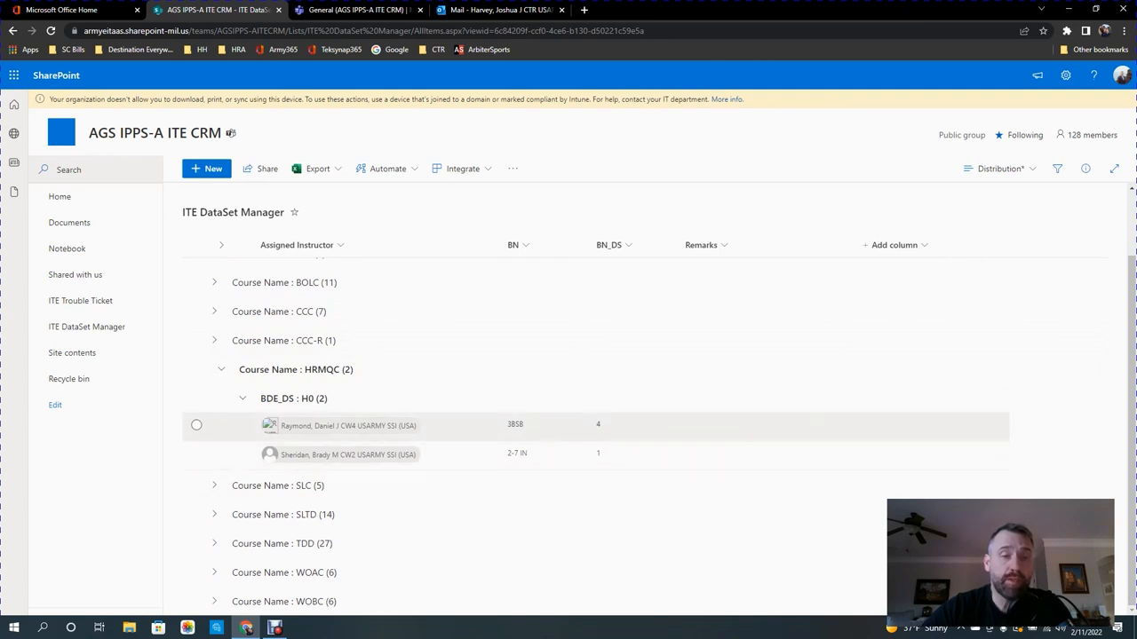
Collapse H0 and HRMQC, re-check HRMQC's two entries, and fold it shut again.
click(242, 398)
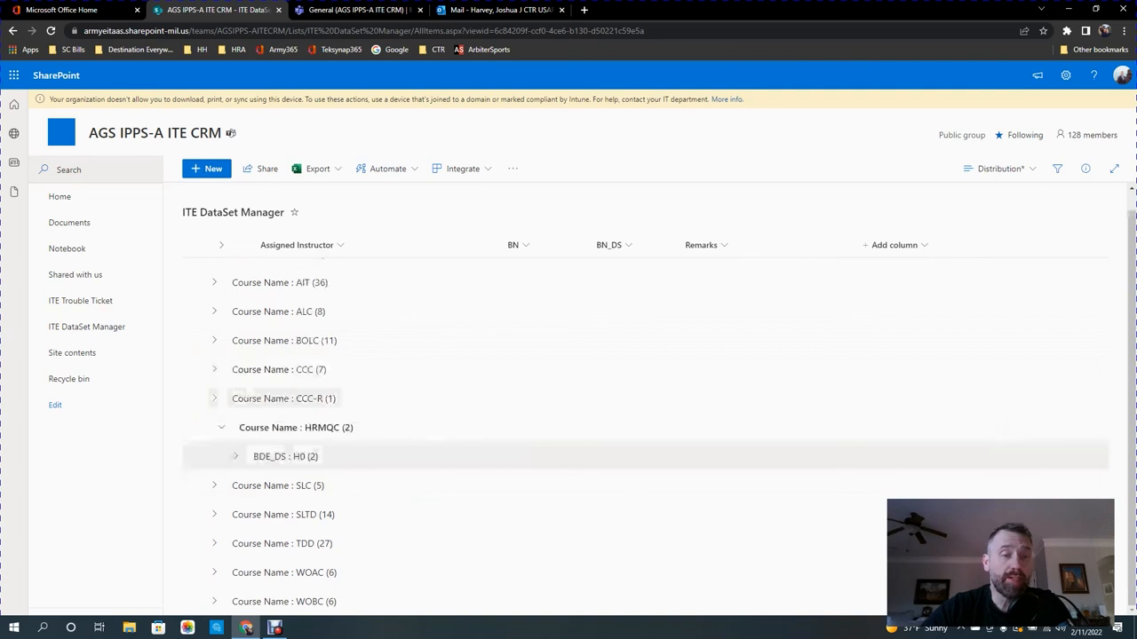
click(220, 427)
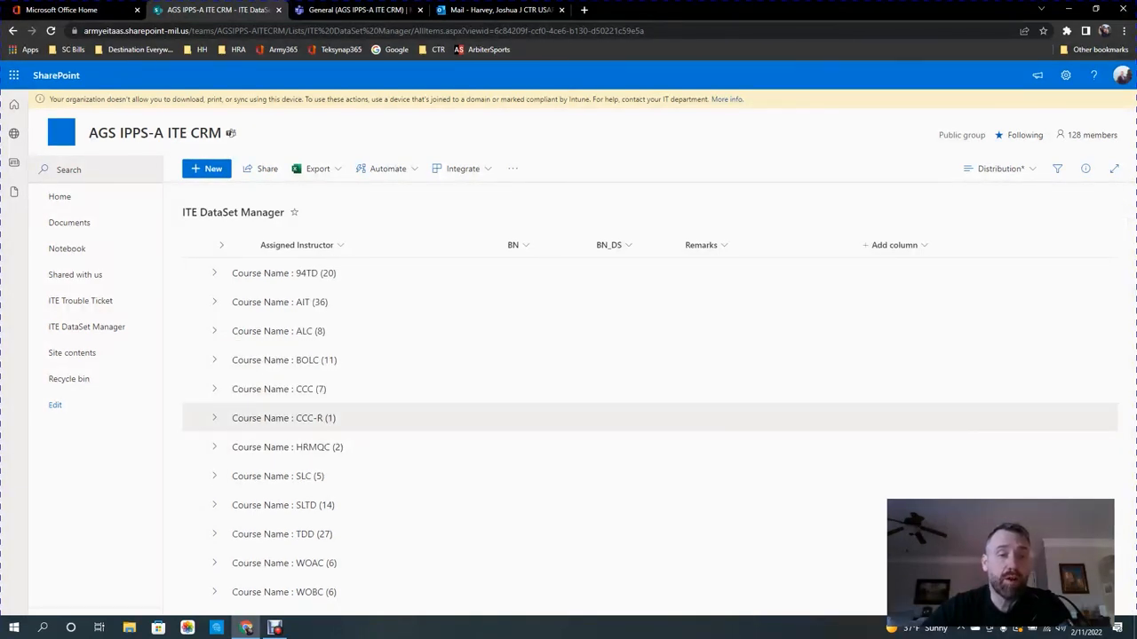
click(214, 446)
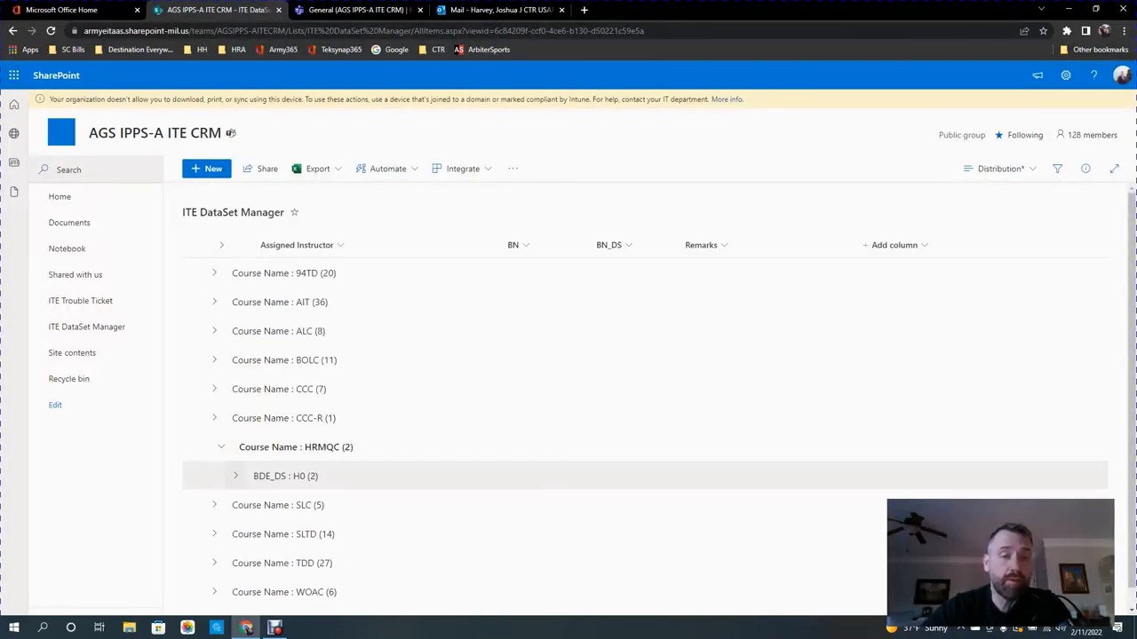
click(236, 476)
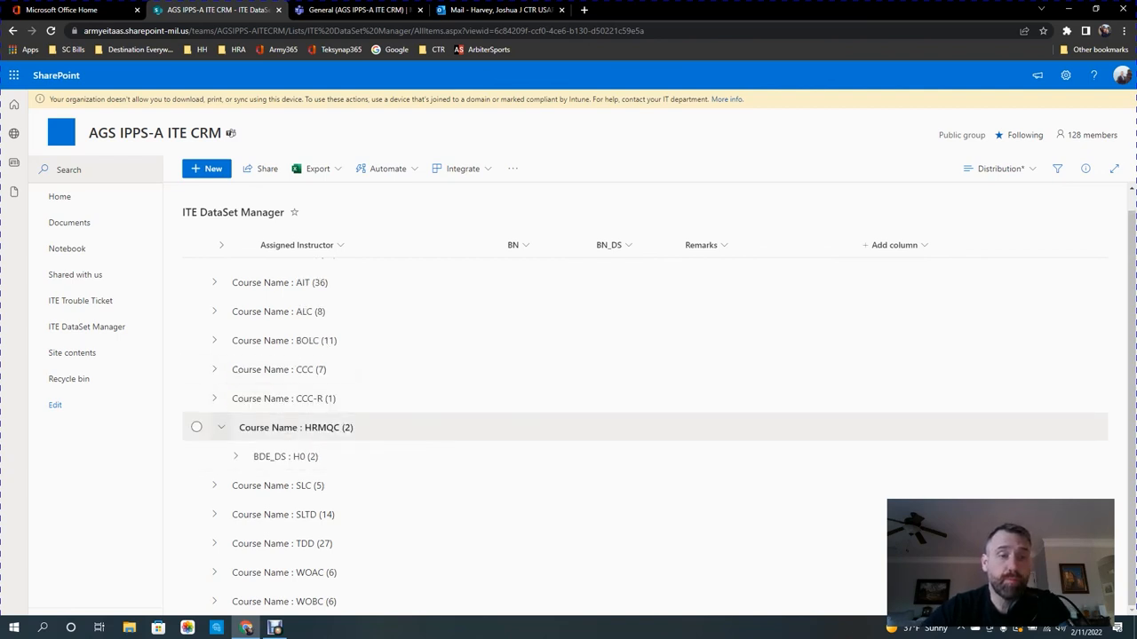
click(220, 427)
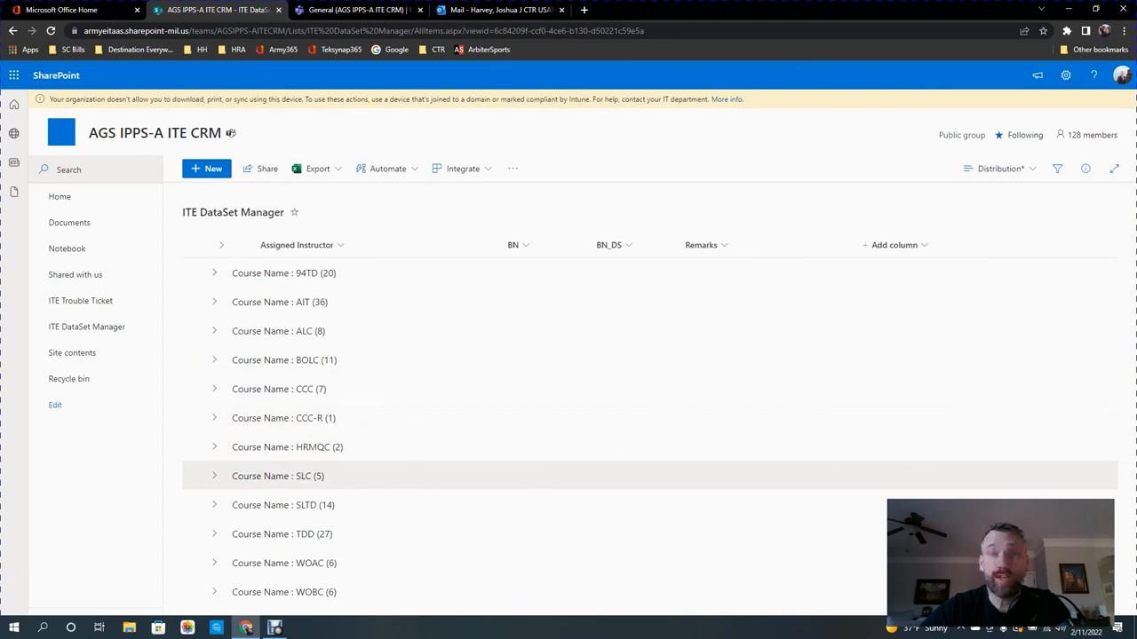